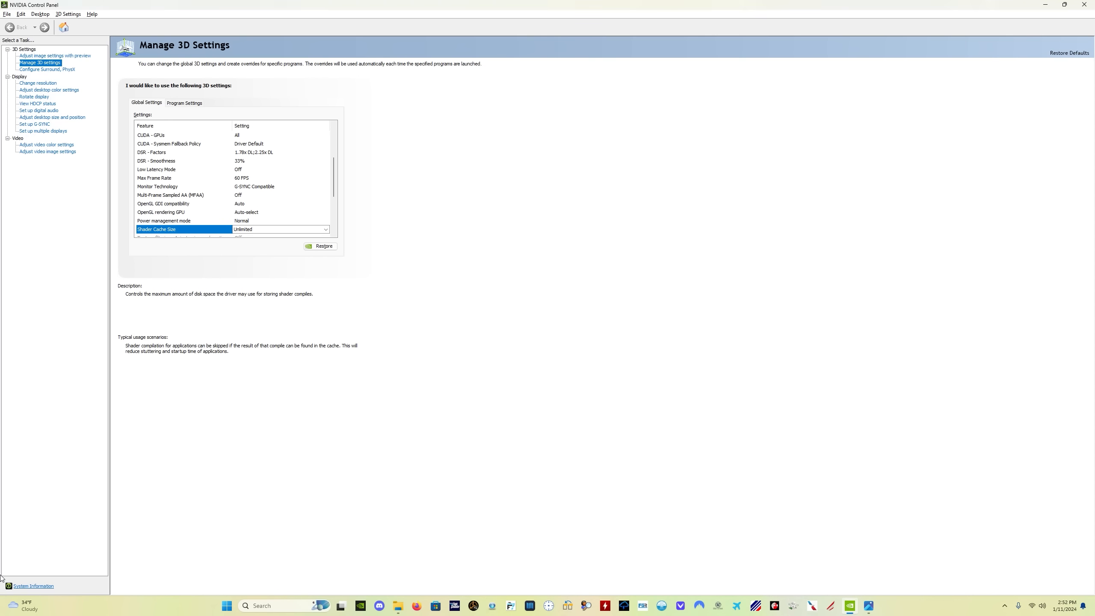
mouse_move(13, 575)
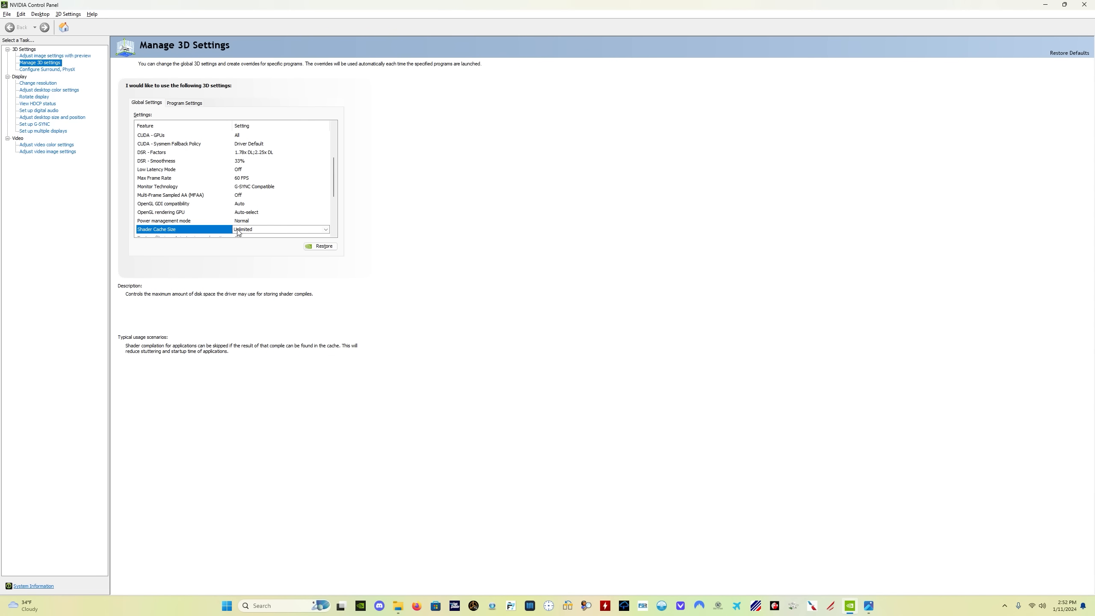
Change global Shader Cache Size from Unlimited to Disabled, then switch to a File Explorer window
click(324, 229)
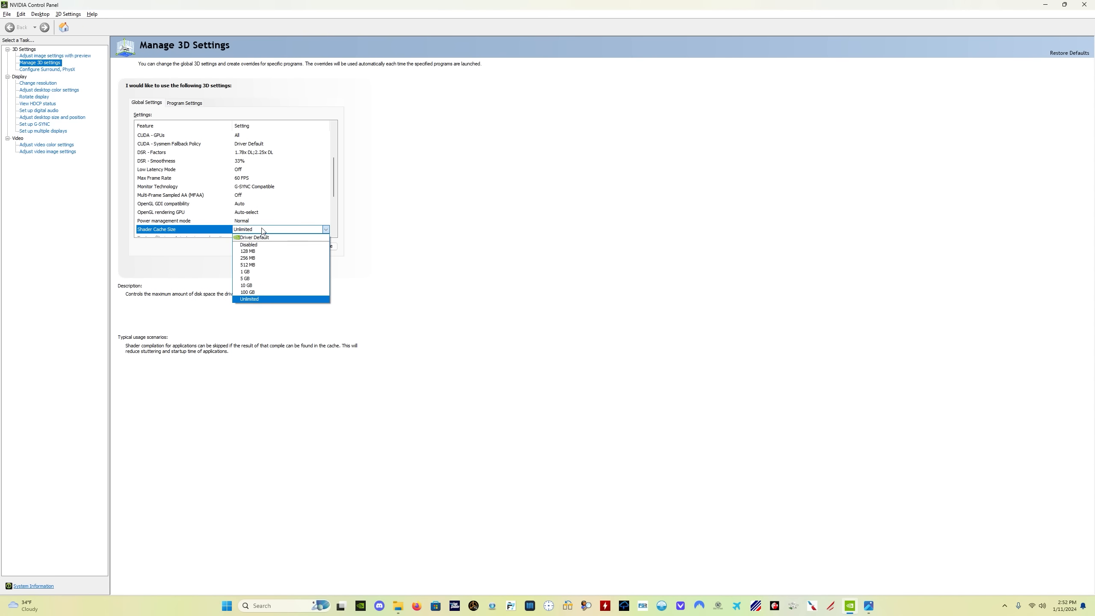
mouse_move(279, 245)
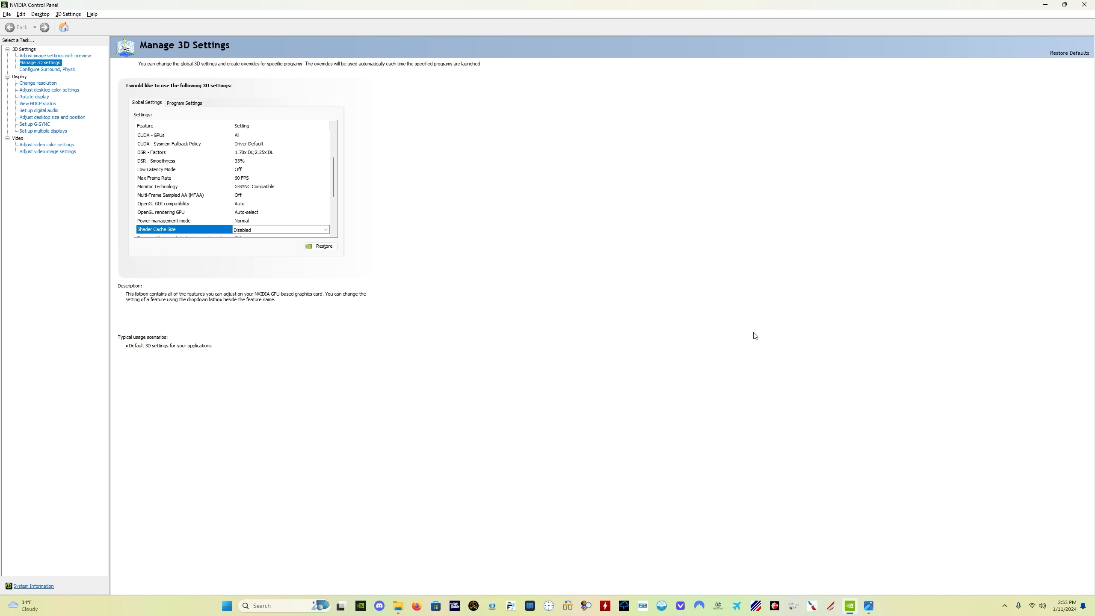
key(alt+tab)
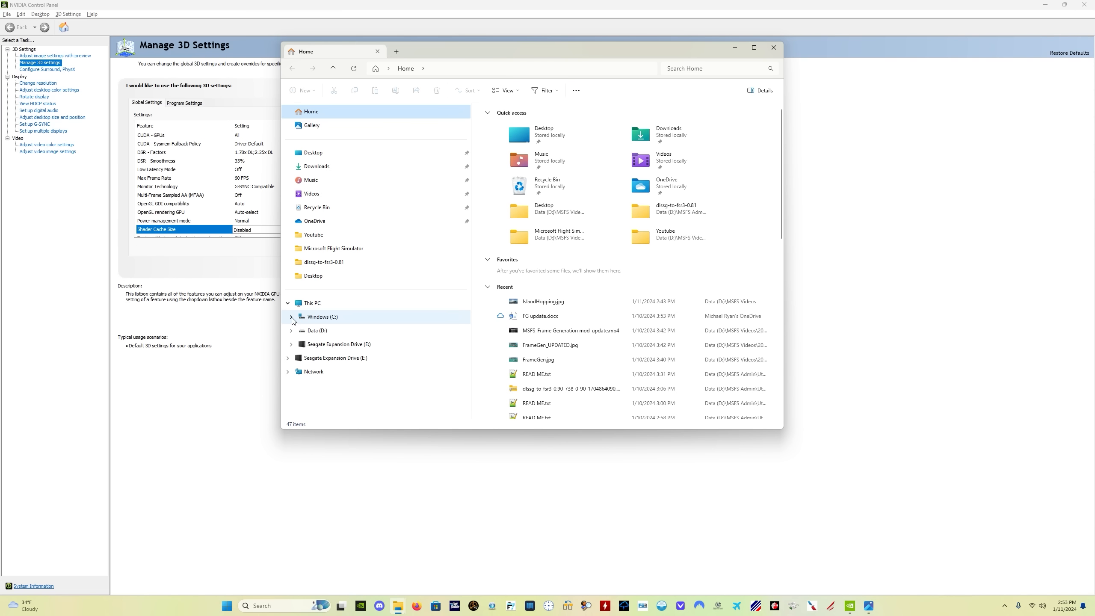
Browse from Windows (C:) into the user's AppData folder and search it for 'dxcache'
click(292, 319)
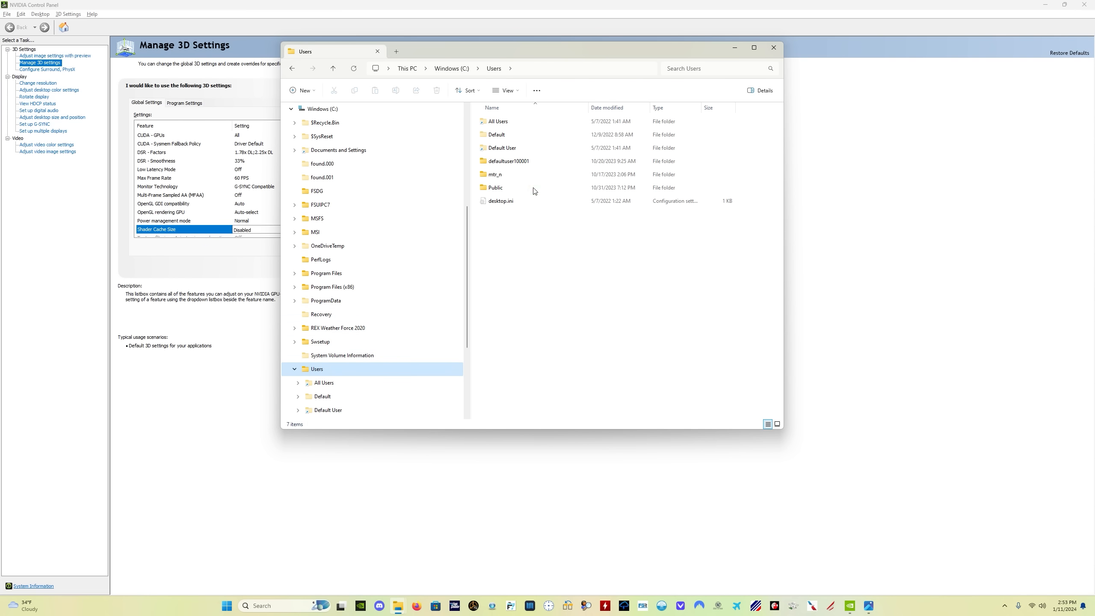
mouse_move(515, 175)
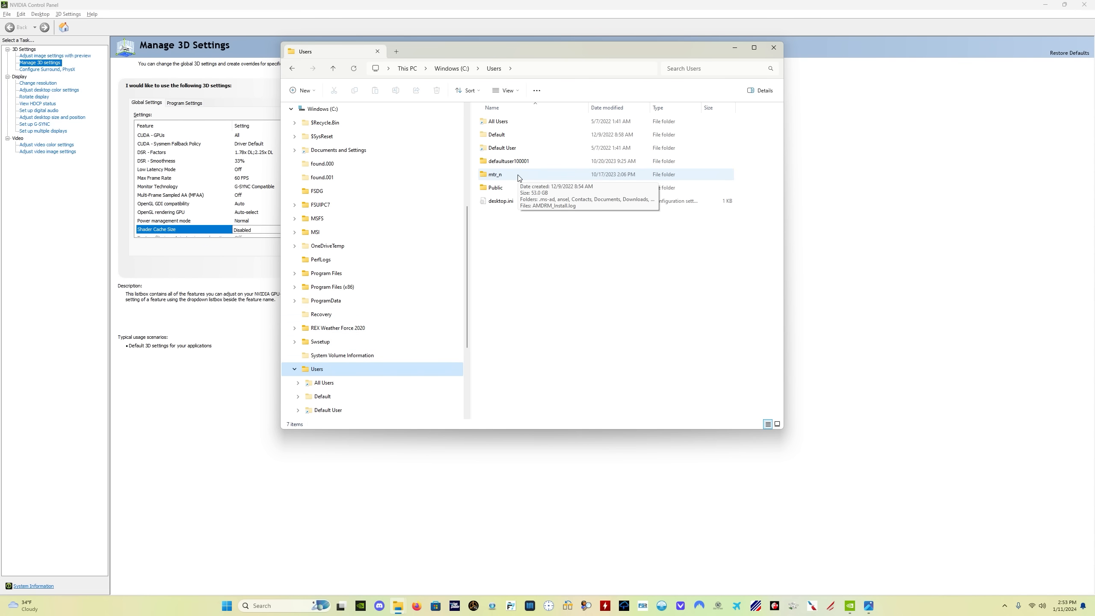
double_click(496, 174)
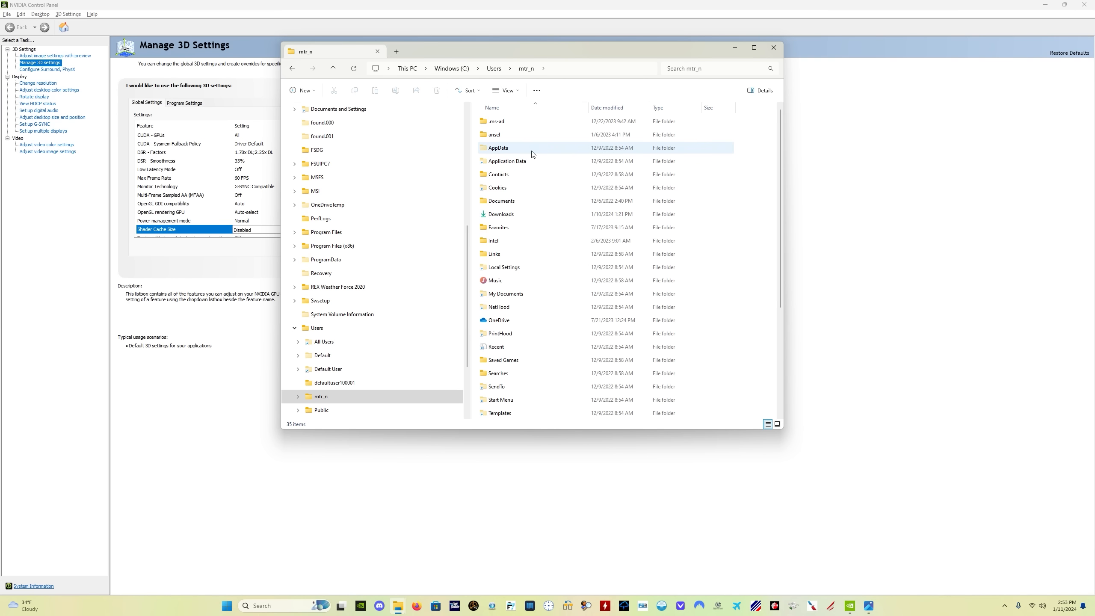
double_click(498, 147)
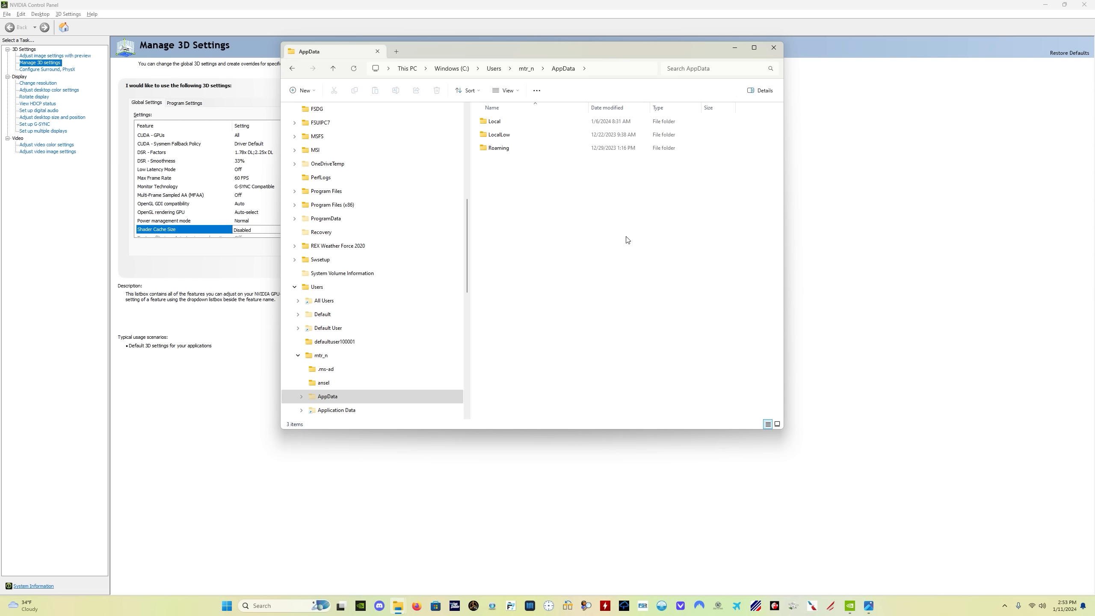
mouse_move(703, 304)
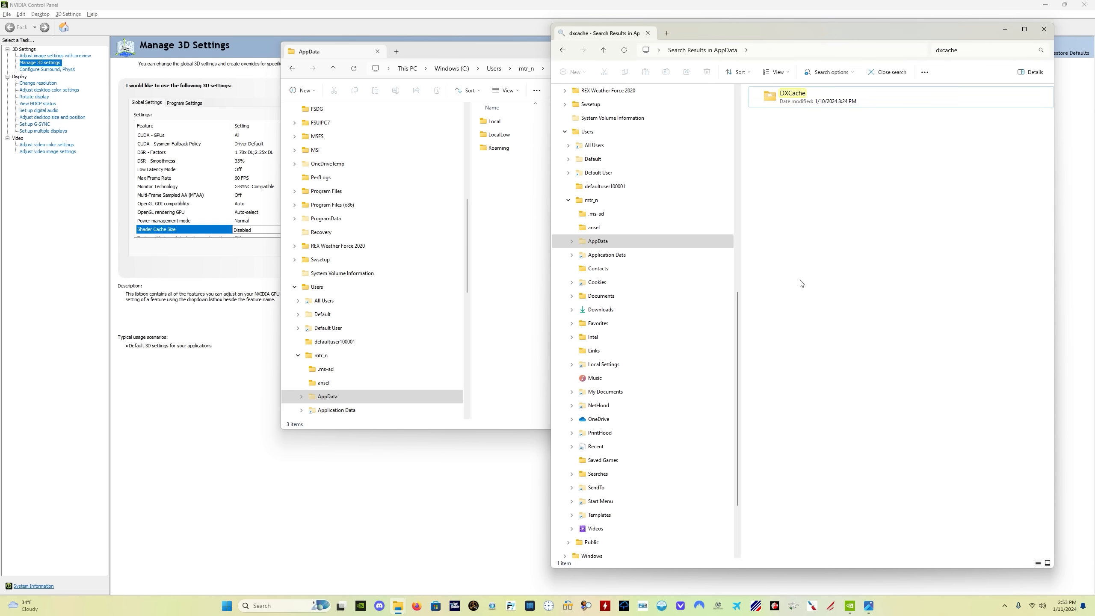
mouse_move(818, 314)
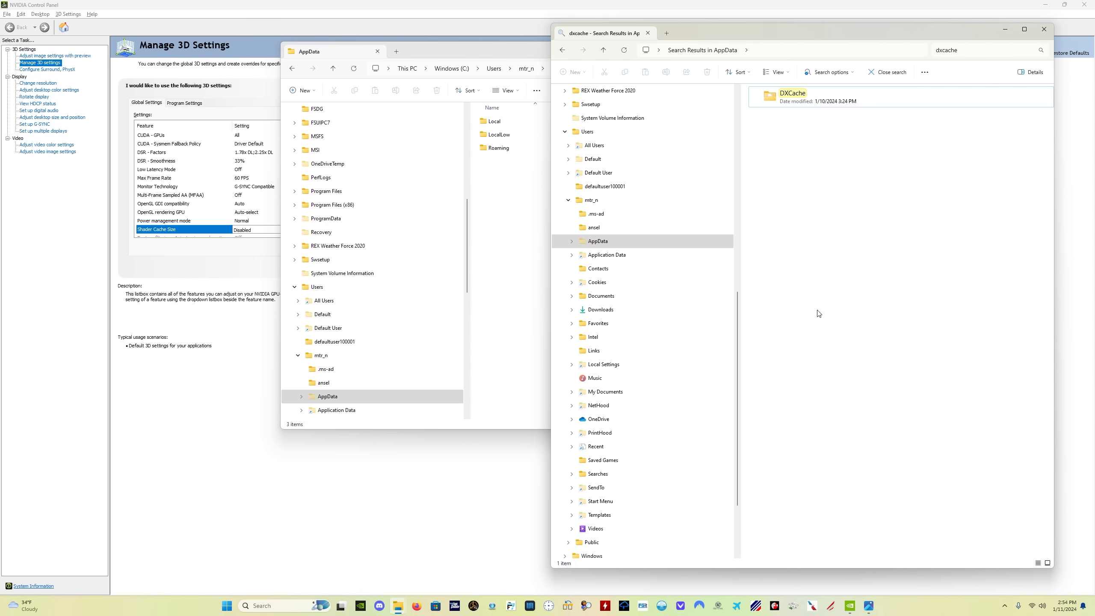
mouse_move(304, 25)
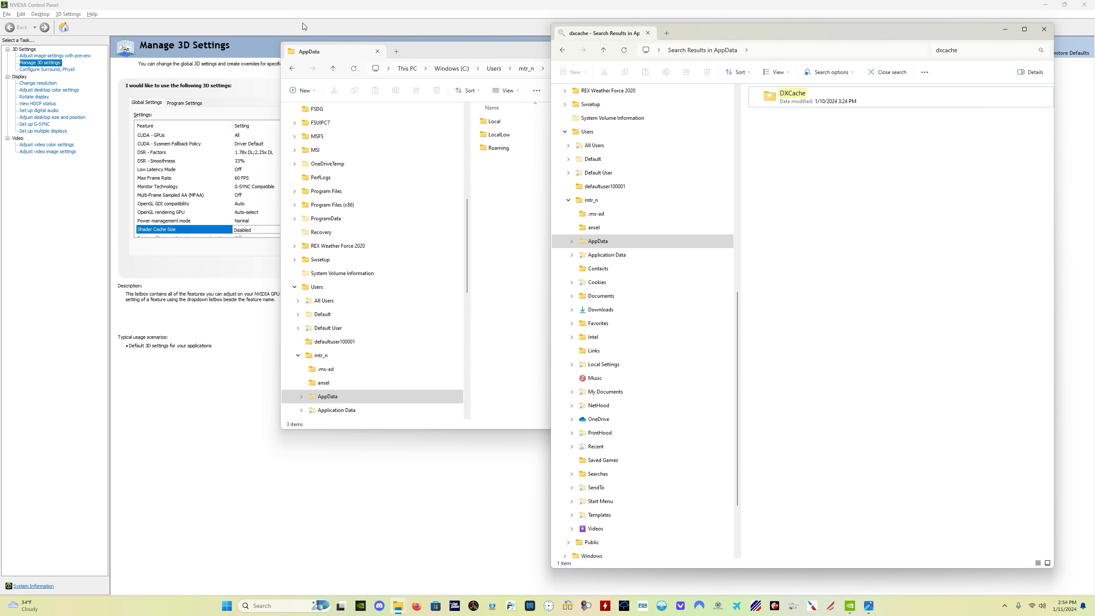
click(597, 241)
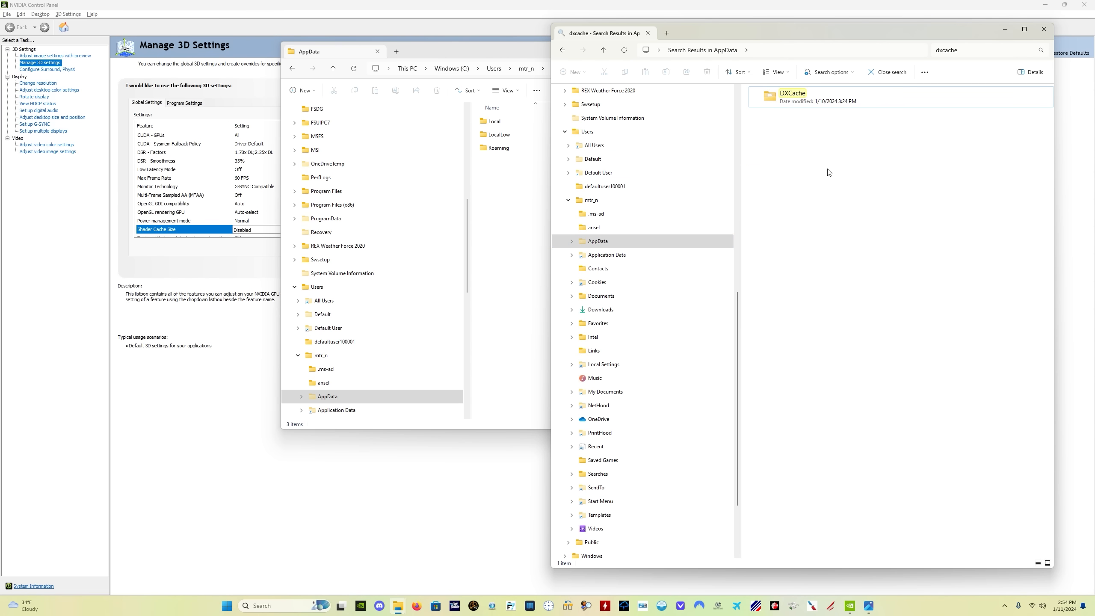
click(978, 49)
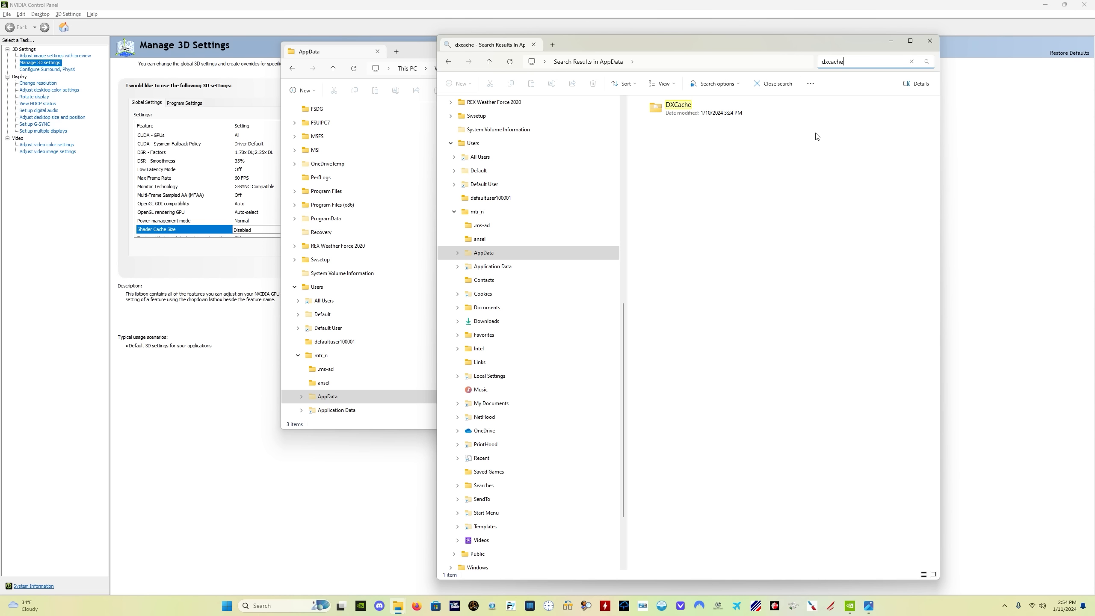
Select the DXCache folder in the search results and bring up its context menu
click(484, 253)
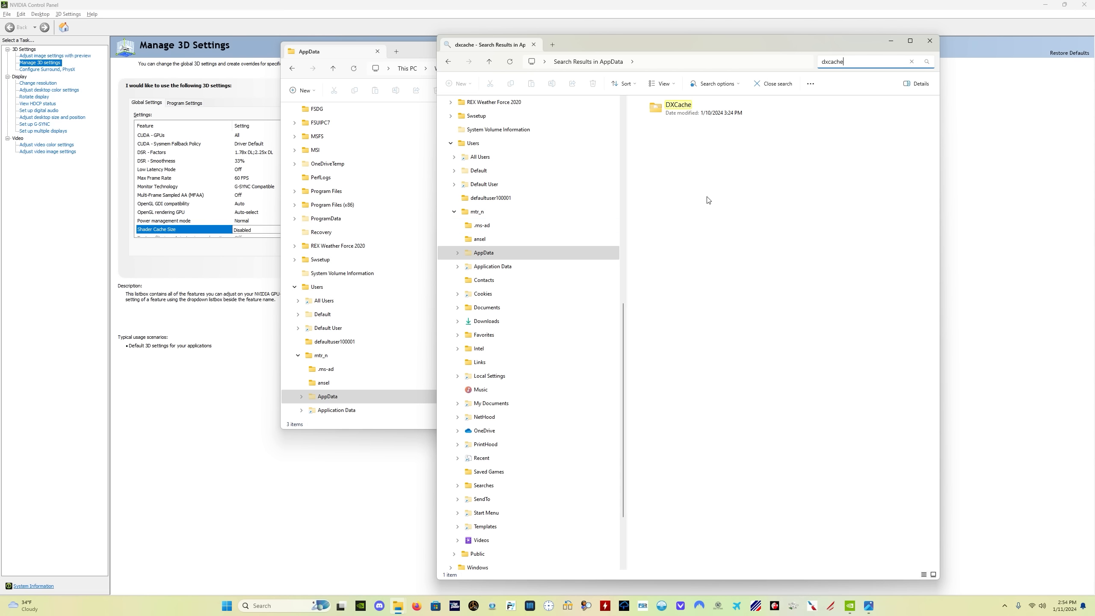
mouse_move(755, 133)
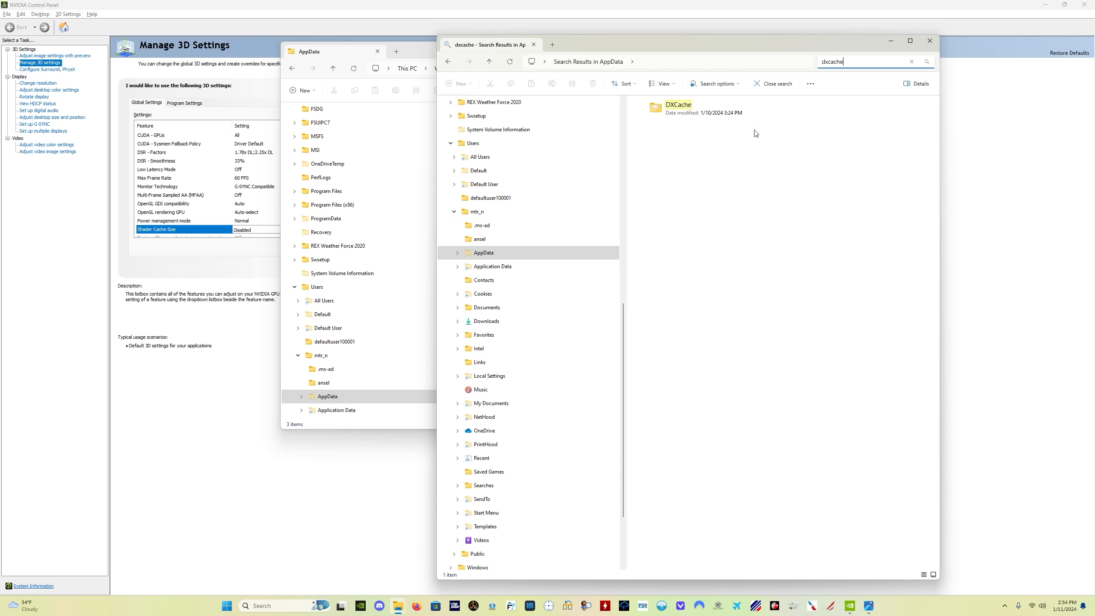
mouse_move(738, 139)
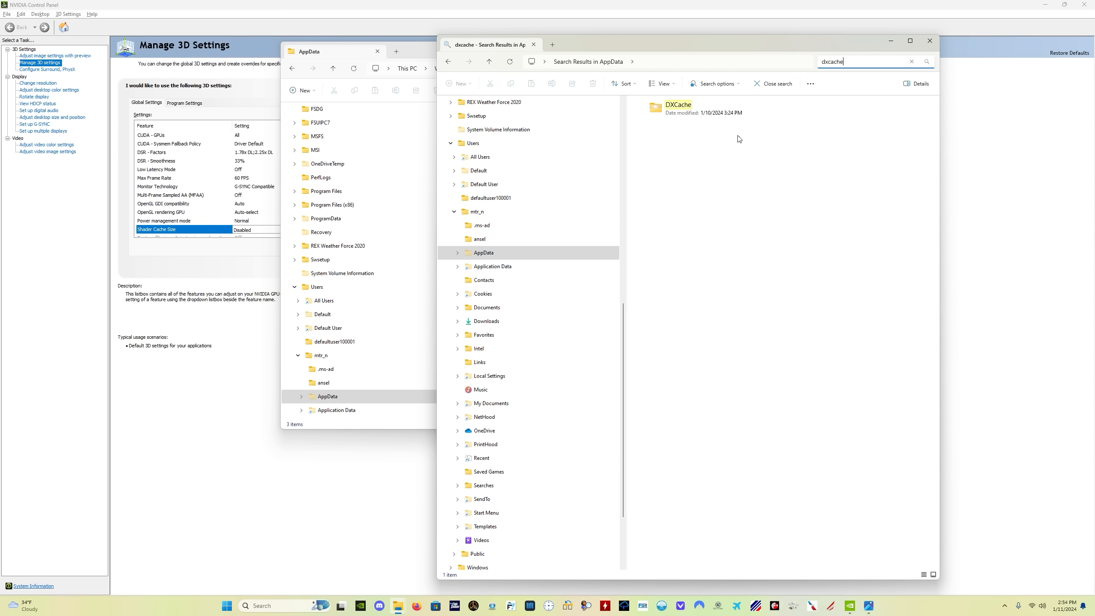
click(676, 107)
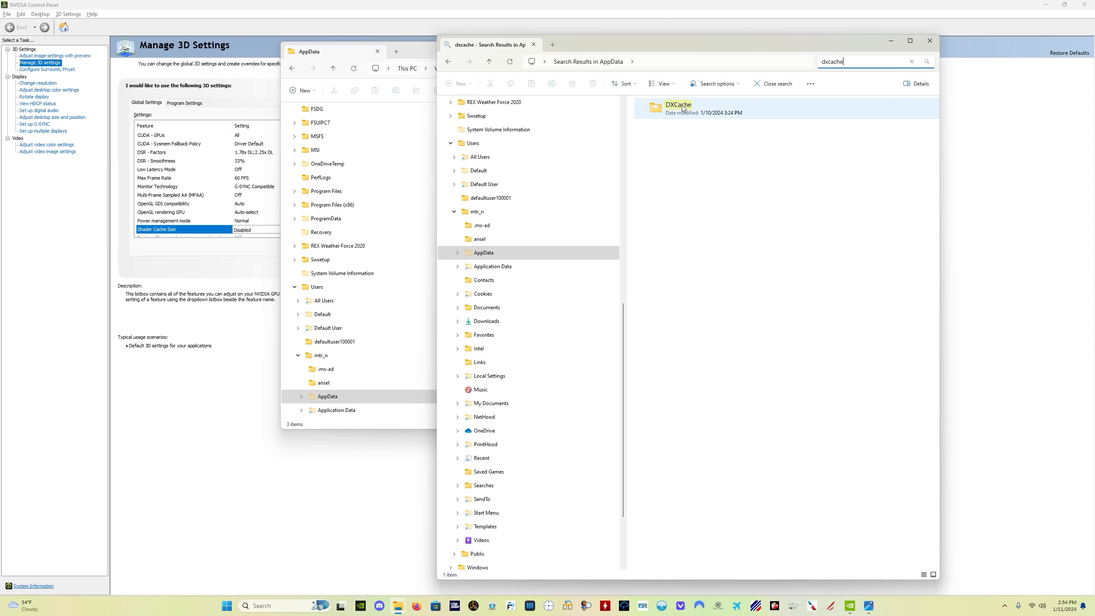
right_click(676, 107)
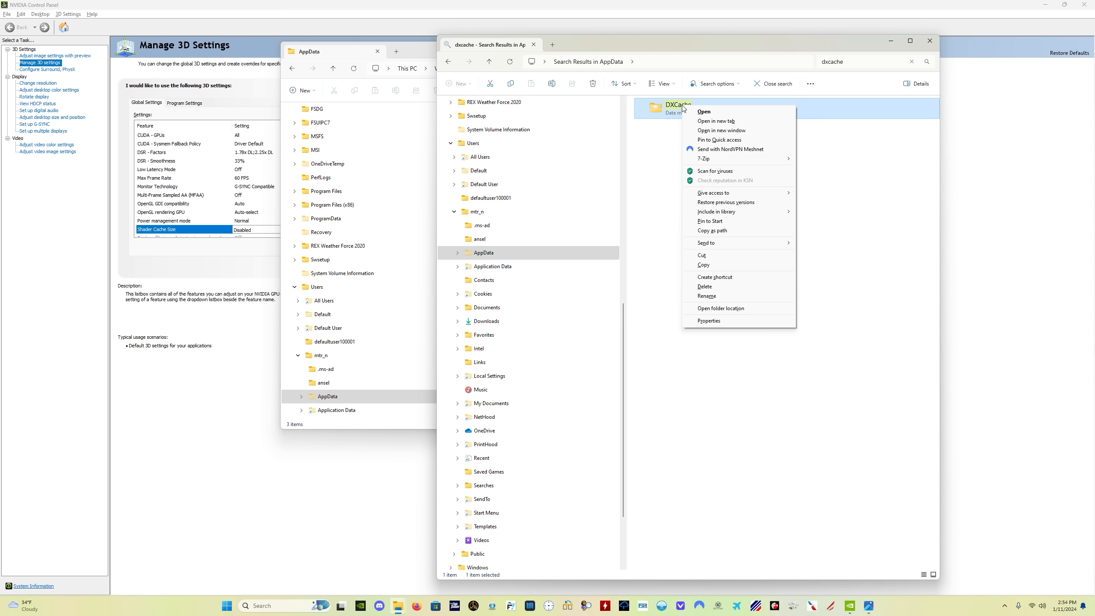
mouse_move(717, 211)
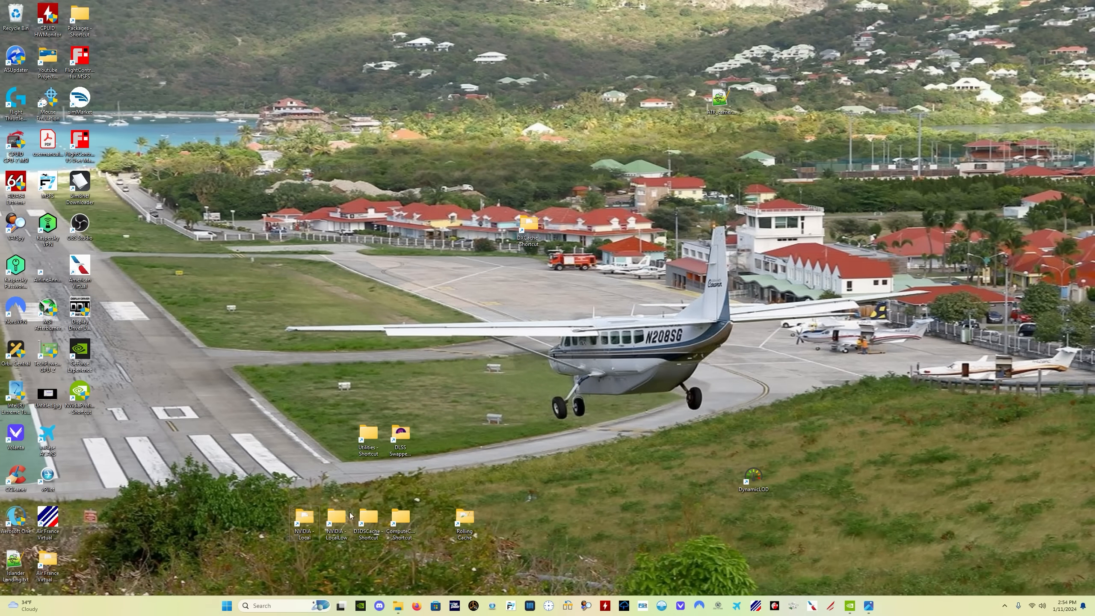
Open the NVIDIA cache desktop shortcut and its PerDriverVersion folder, then return to the glcache search
click(303, 524)
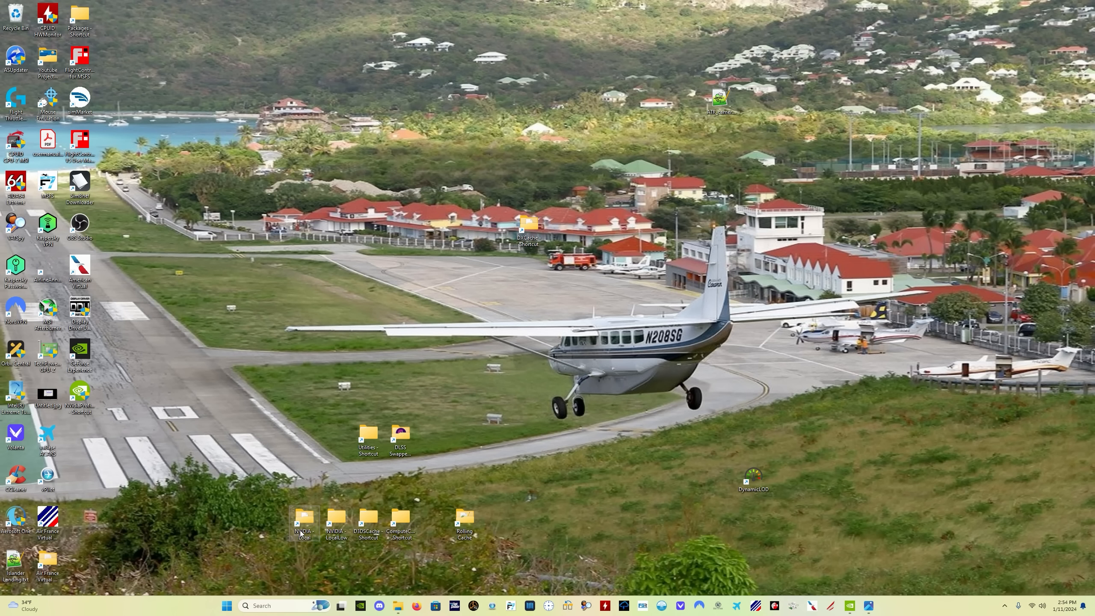
mouse_move(304, 524)
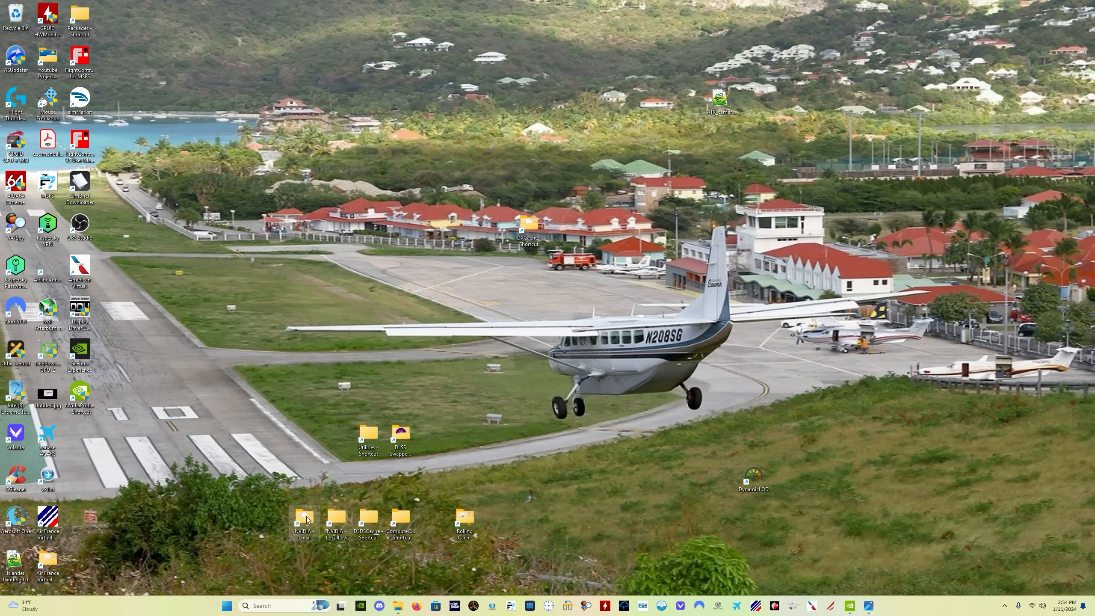
double_click(304, 522)
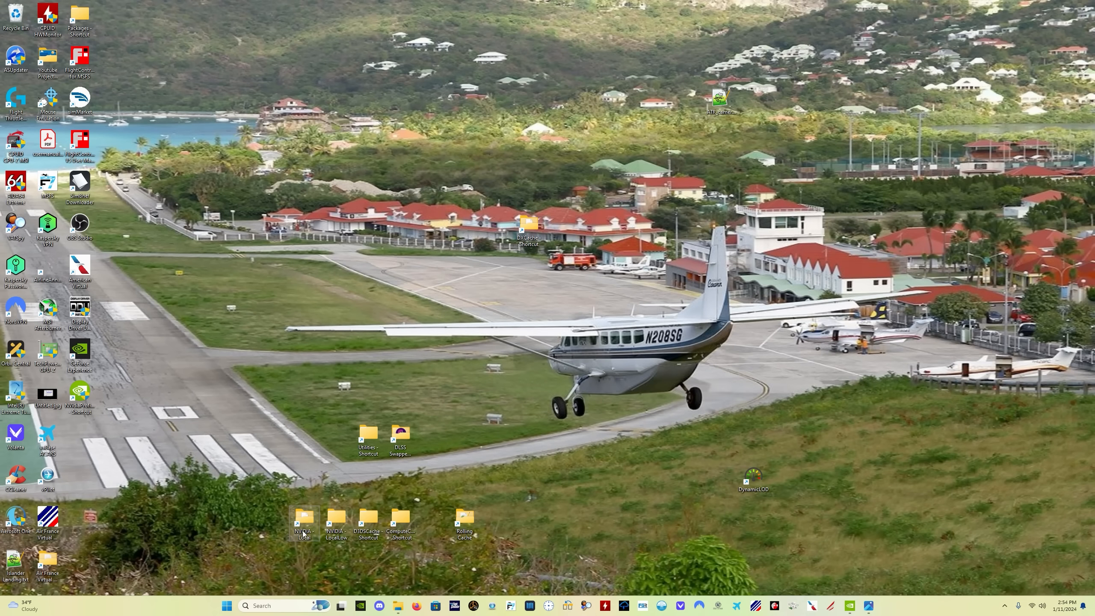
click(303, 520)
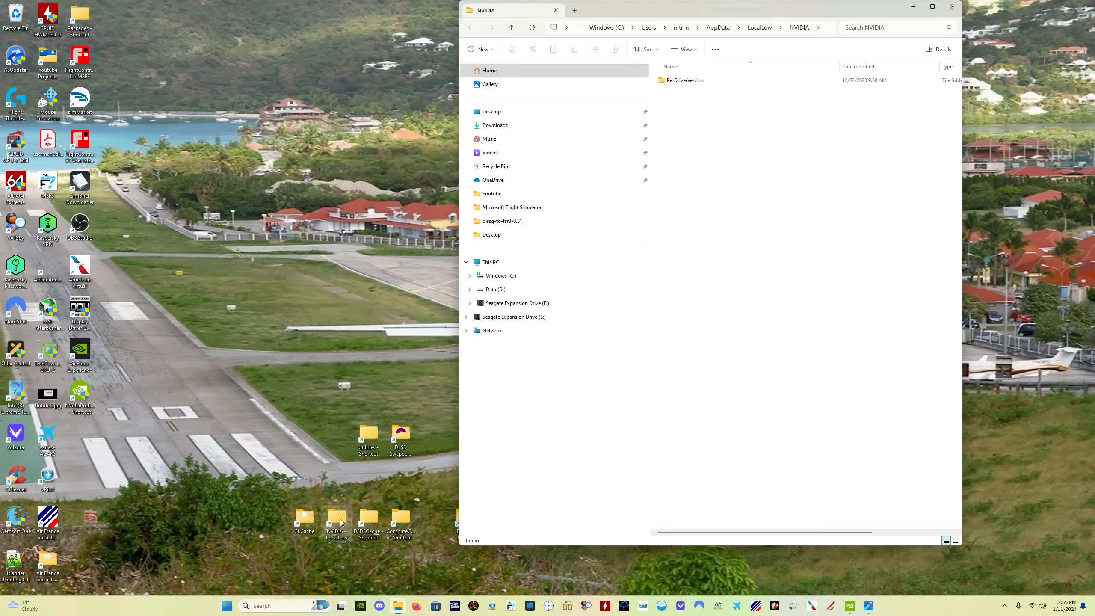
click(684, 81)
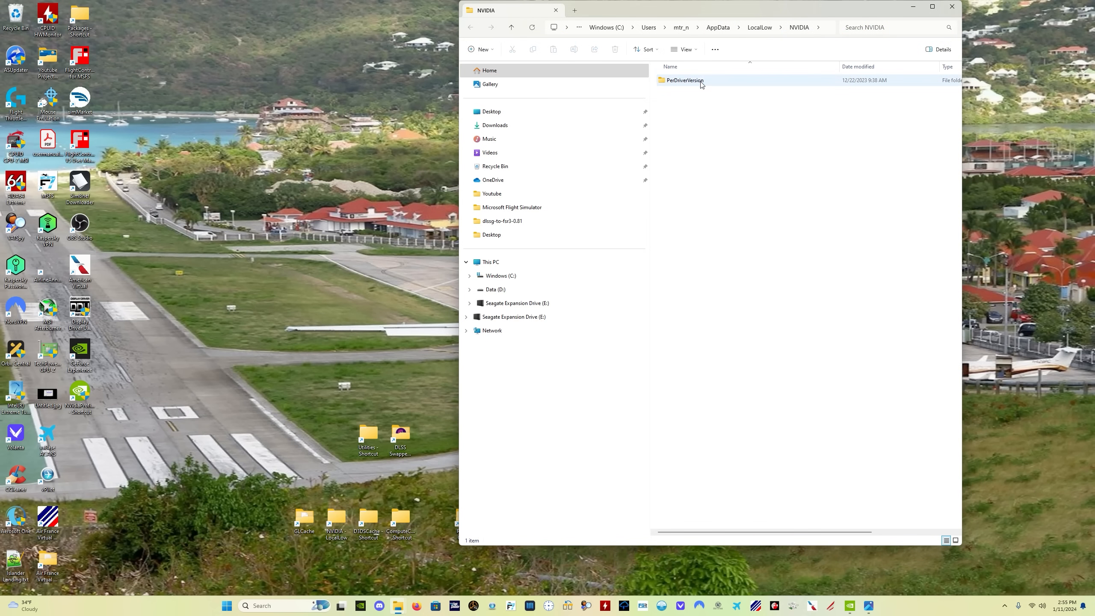
double_click(684, 79)
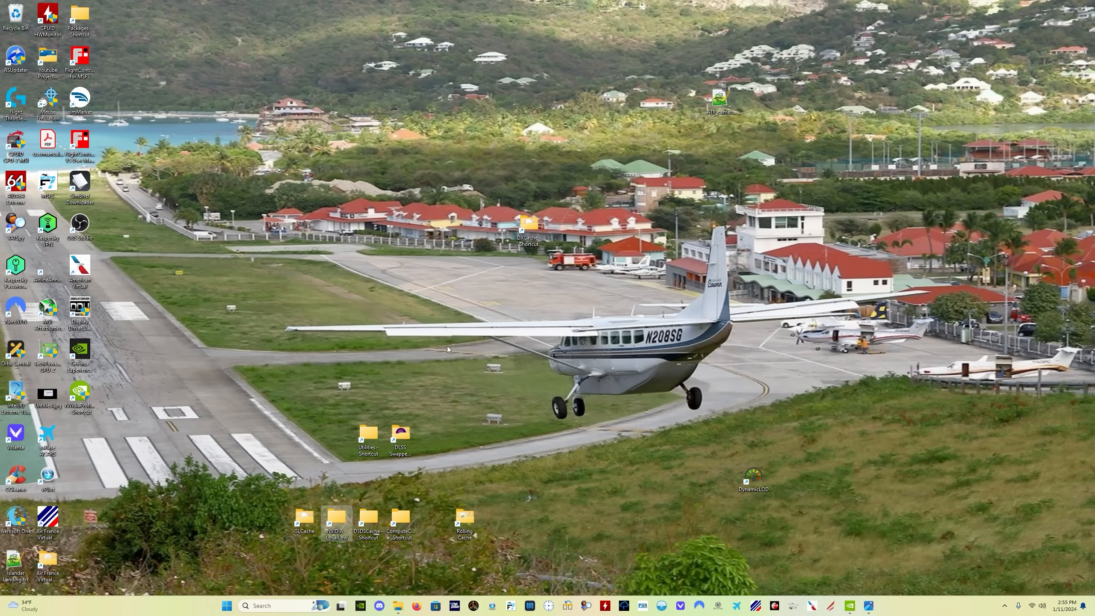
click(335, 522)
text(DX)
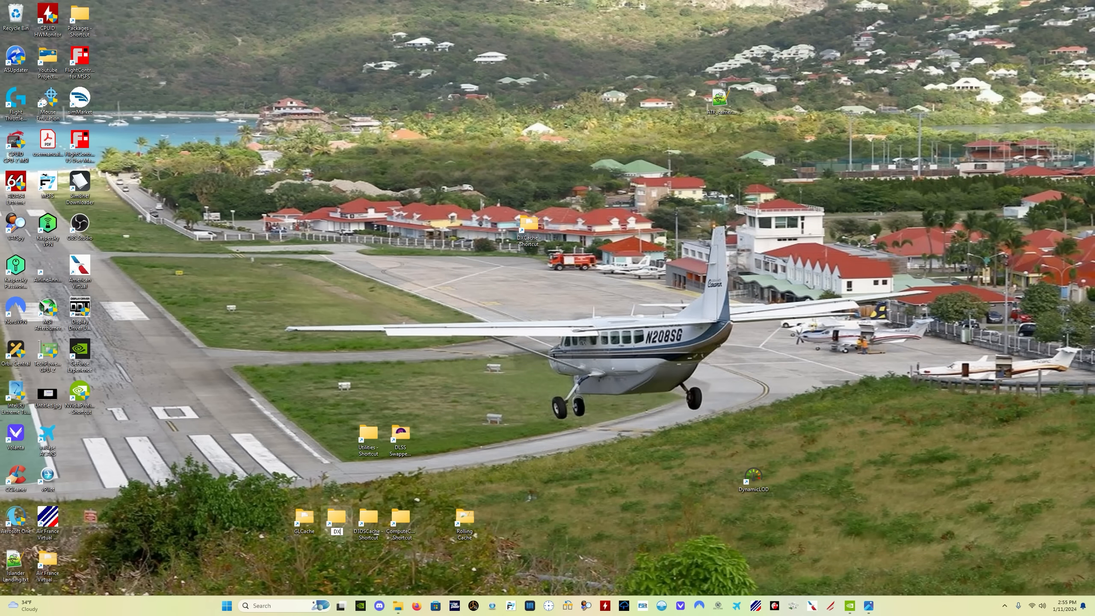
click(335, 520)
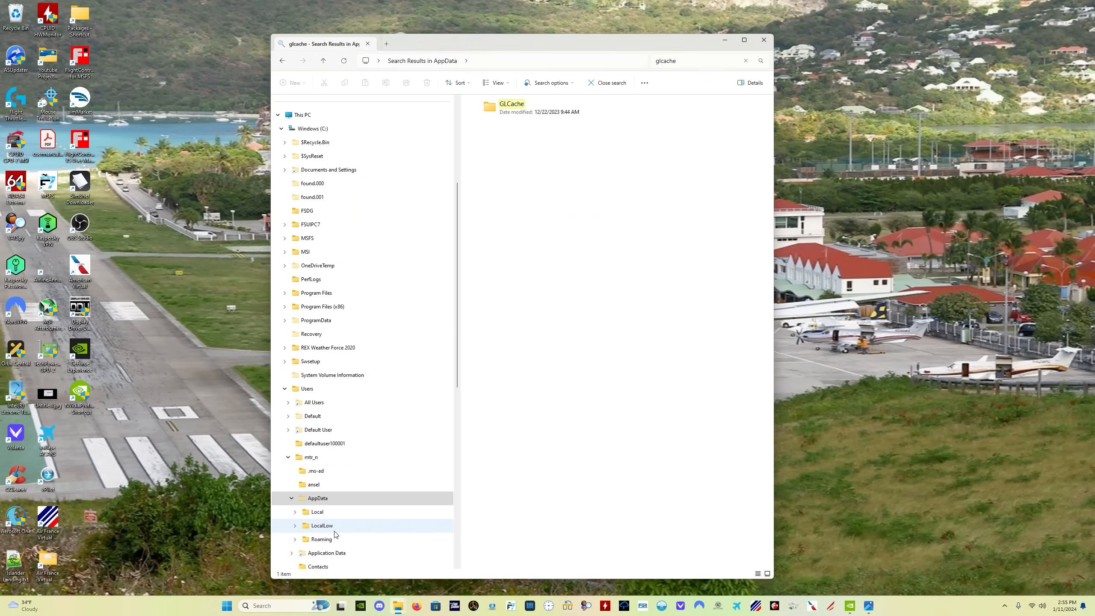
Close the GLCache search results and open the NVIDIA Local shortcut's GLCache folder
click(511, 106)
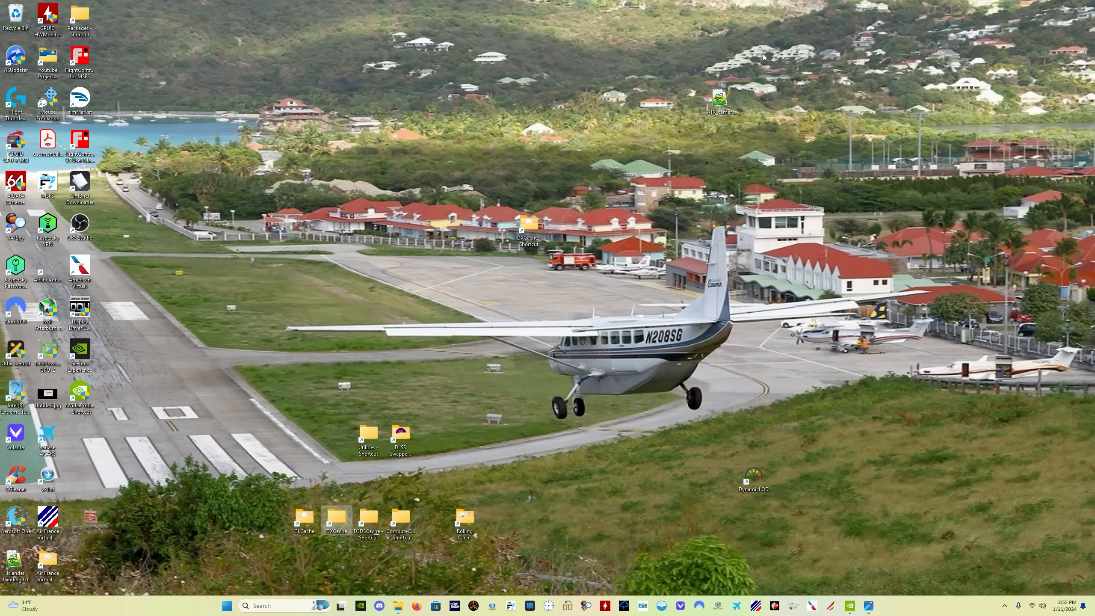
click(303, 516)
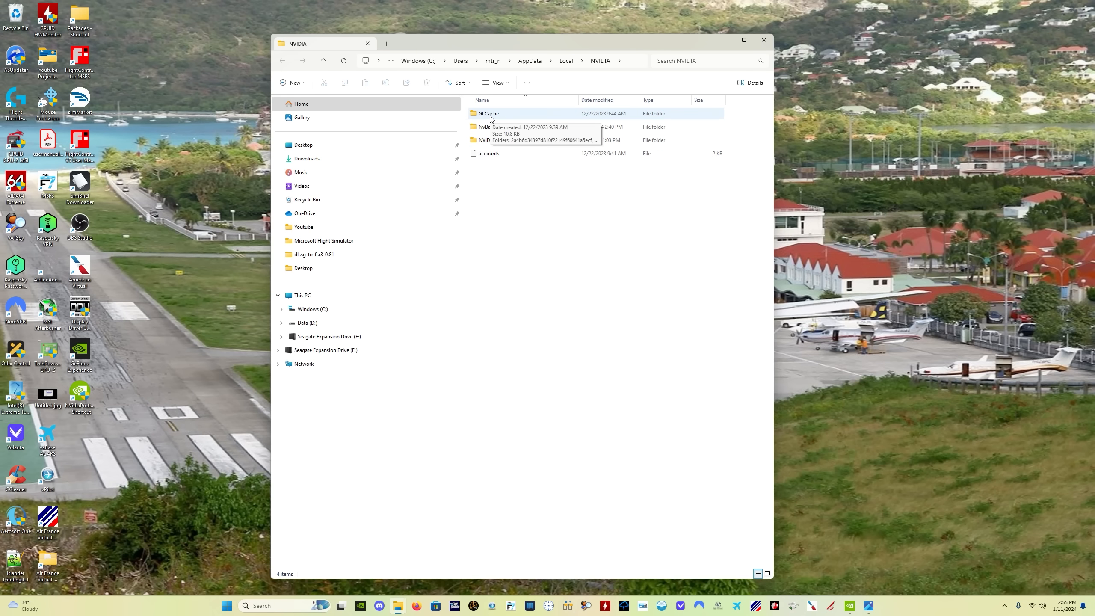
double_click(488, 113)
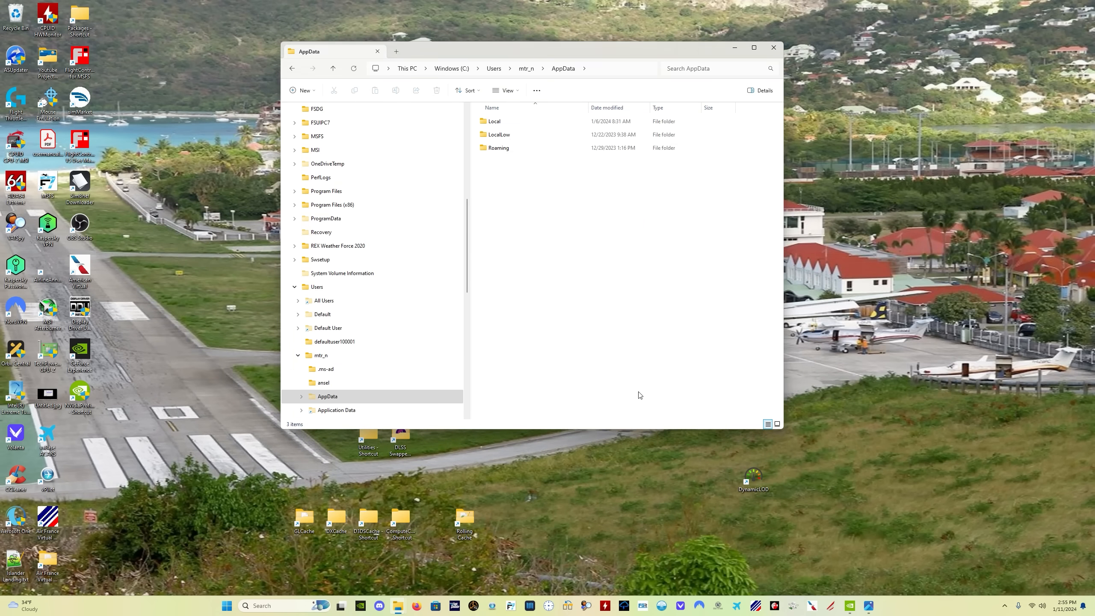
mouse_move(560, 375)
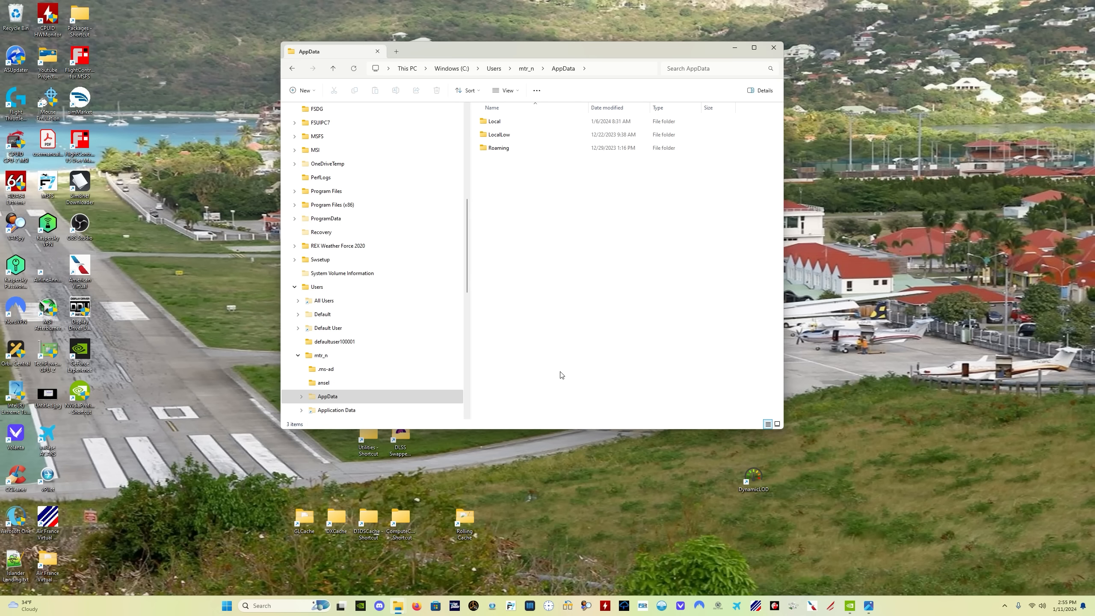
mouse_move(567, 233)
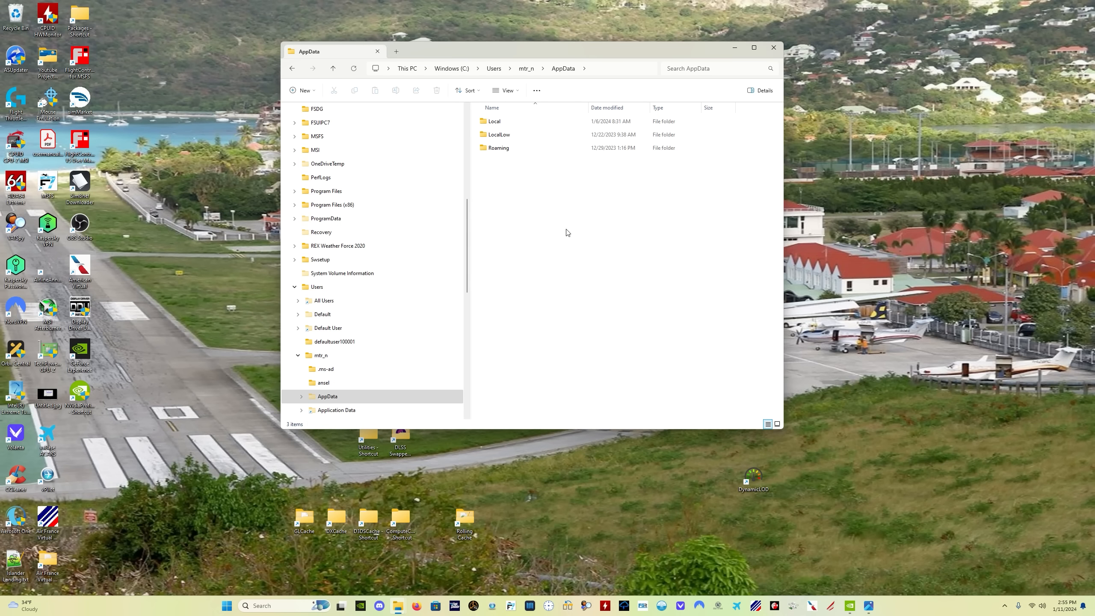
Search AppData for 'dxcach' and send a DXCache folder shortcut to the desktop
click(706, 67)
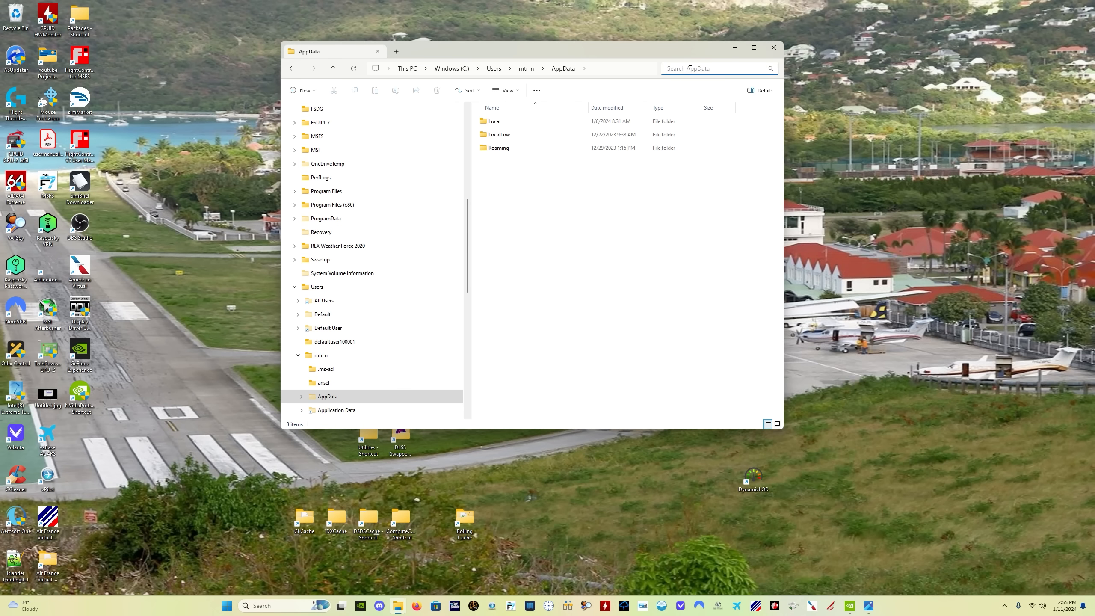
text(dxcache)
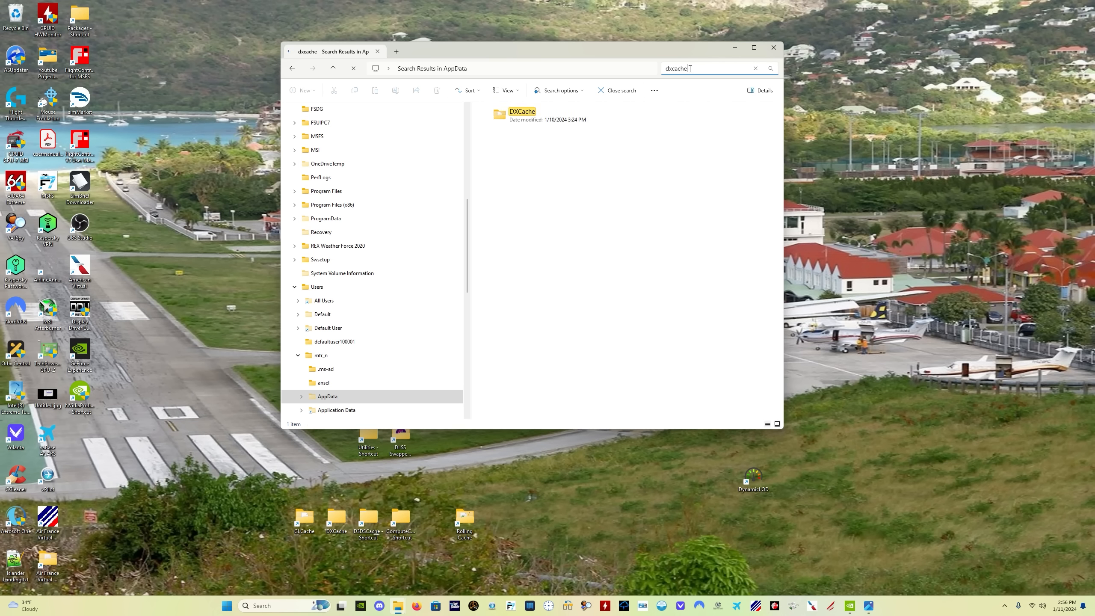
click(522, 115)
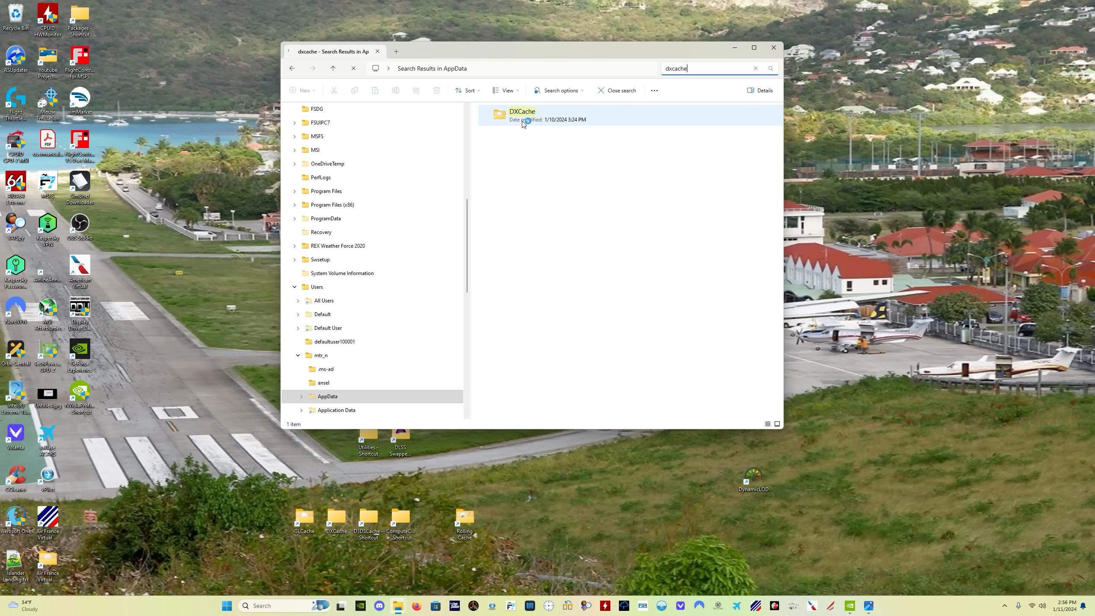
right_click(522, 115)
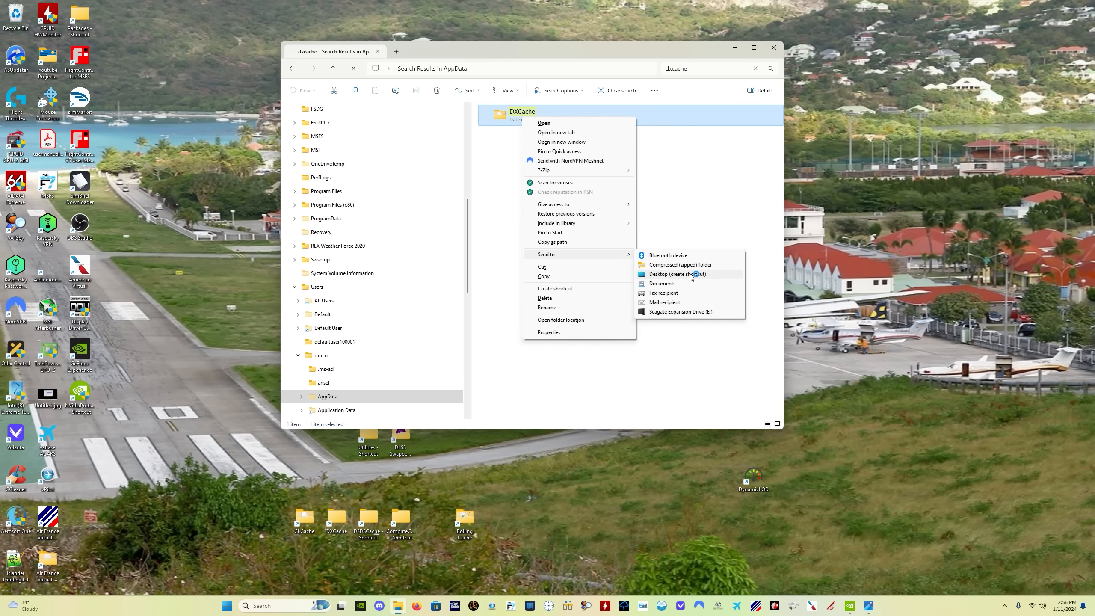
click(675, 274)
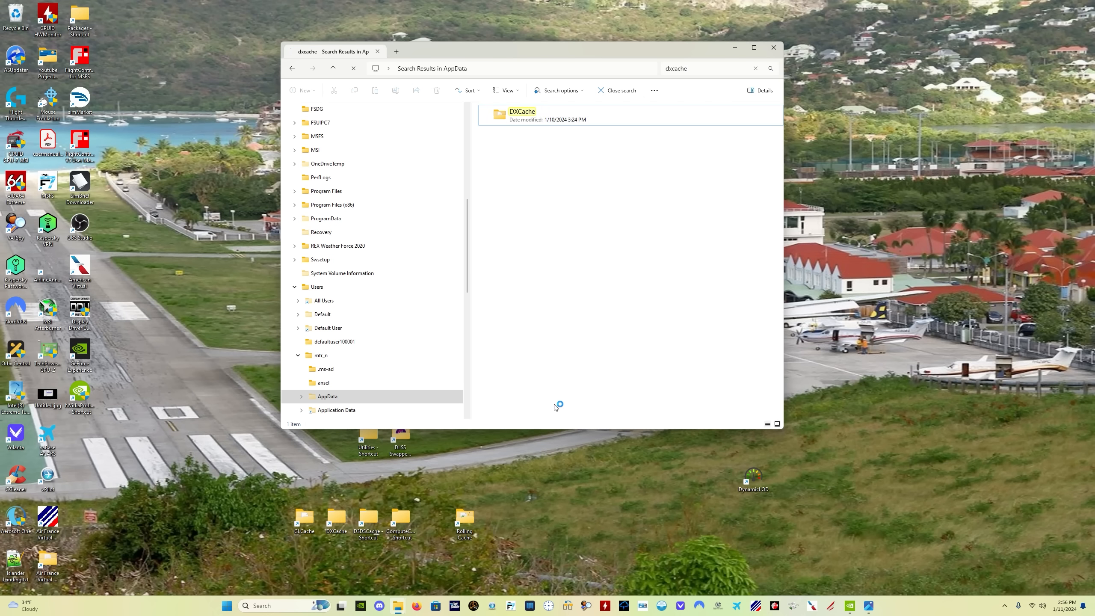
mouse_move(539, 154)
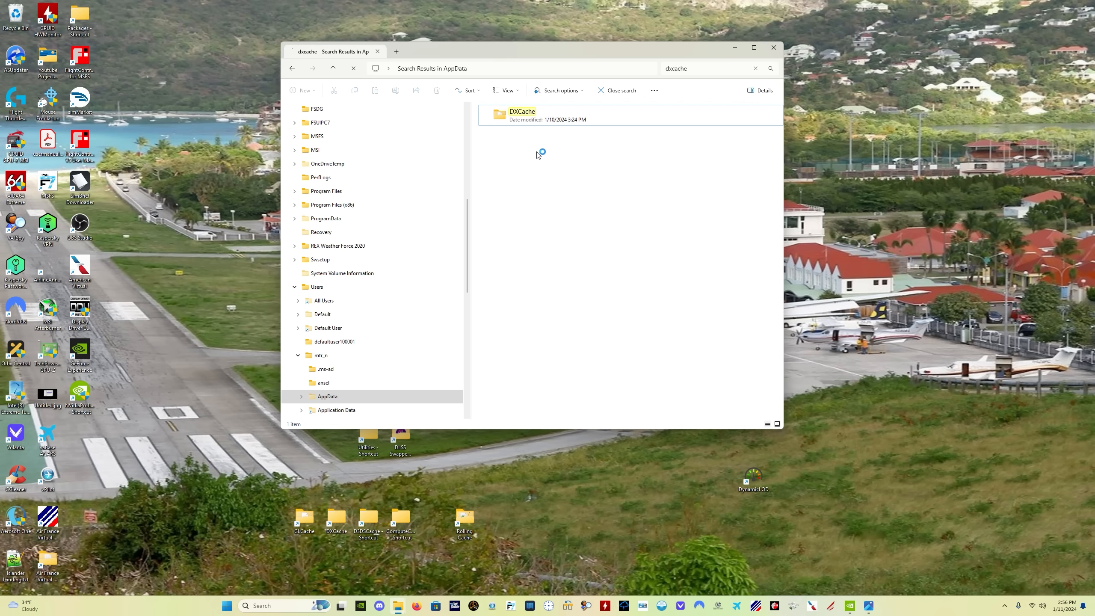
Open DXCache, select and delete all its cache files, and close Explorer
double_click(521, 113)
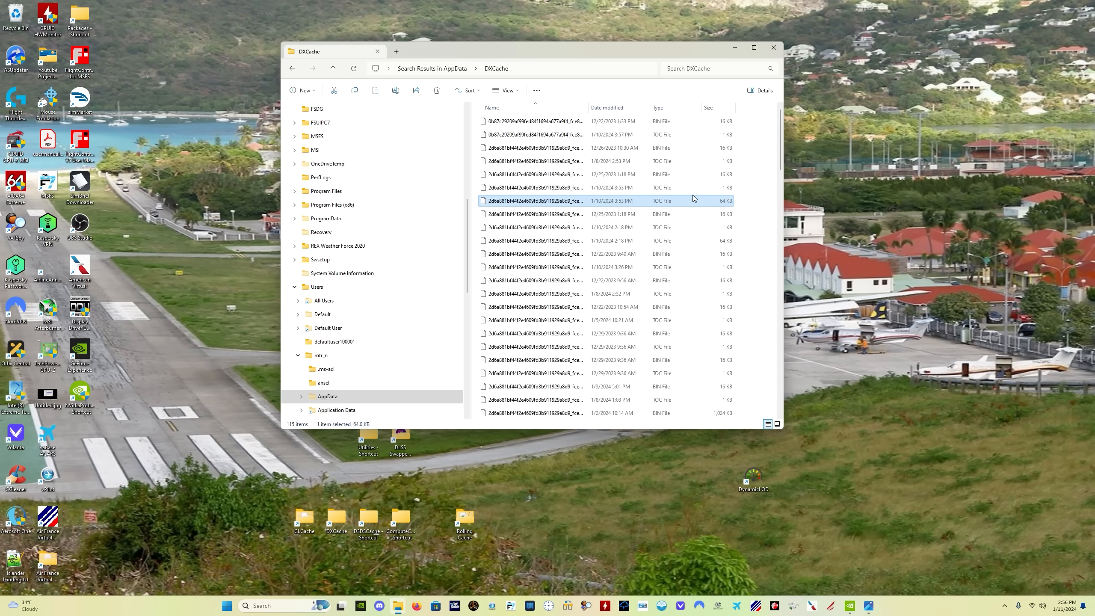
key(ctrl+a)
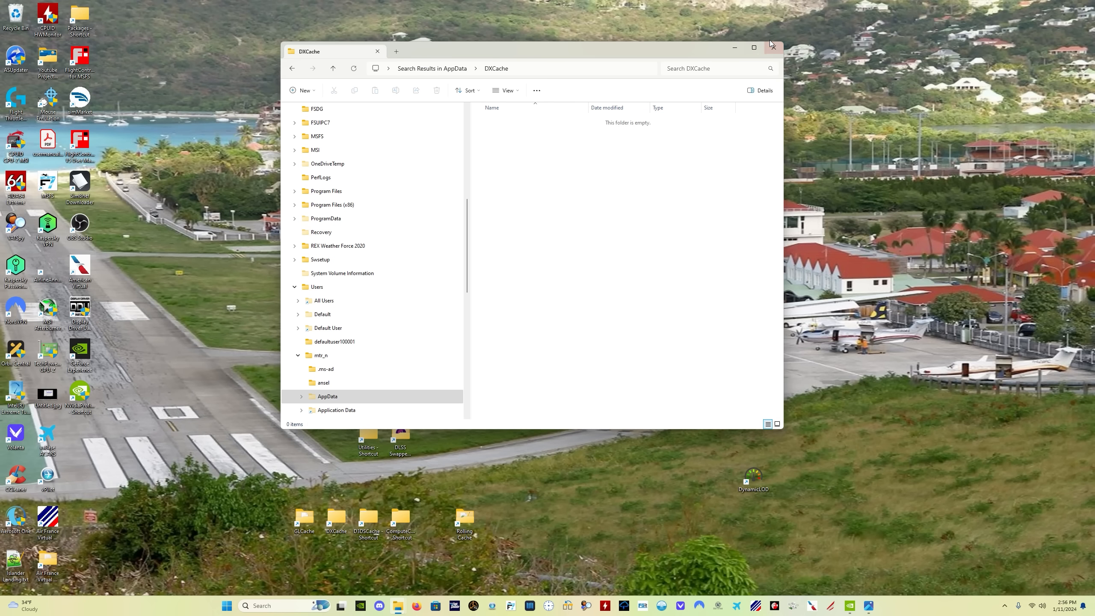
click(772, 47)
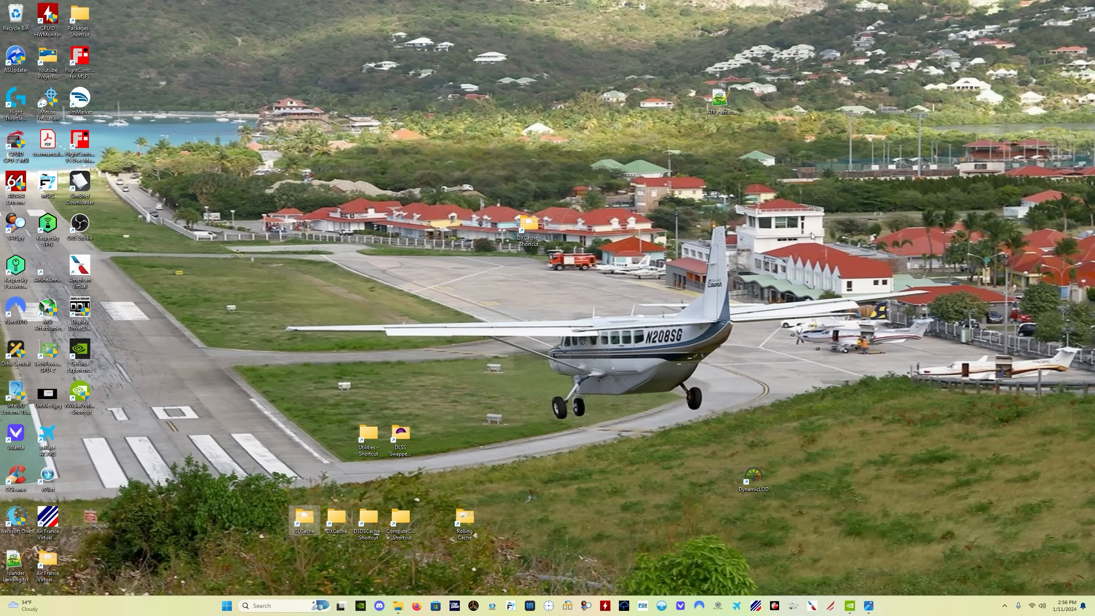
mouse_move(665, 212)
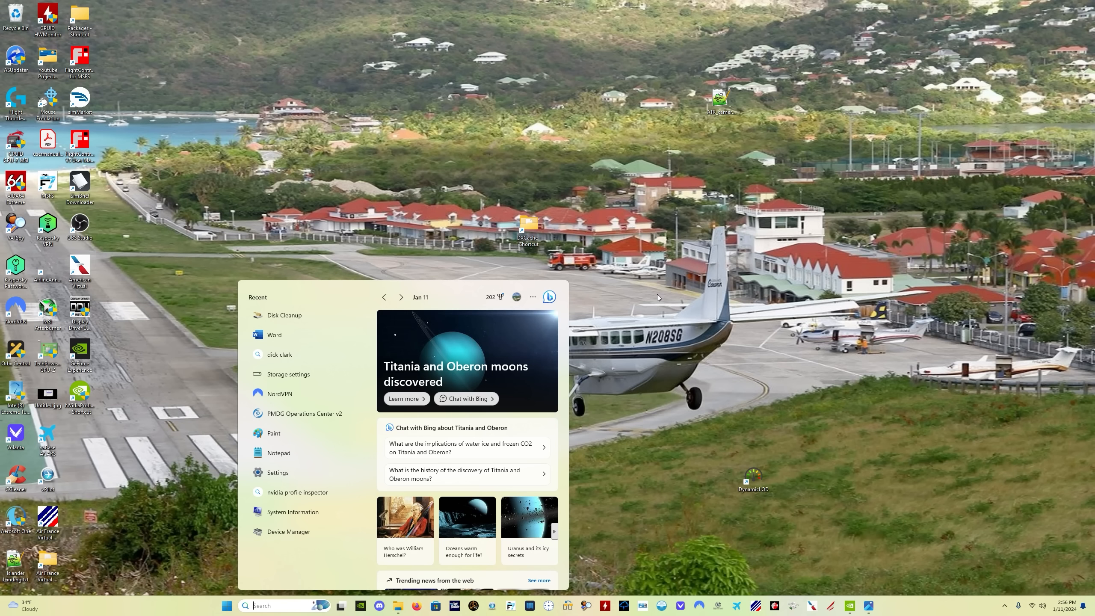
mouse_move(284, 315)
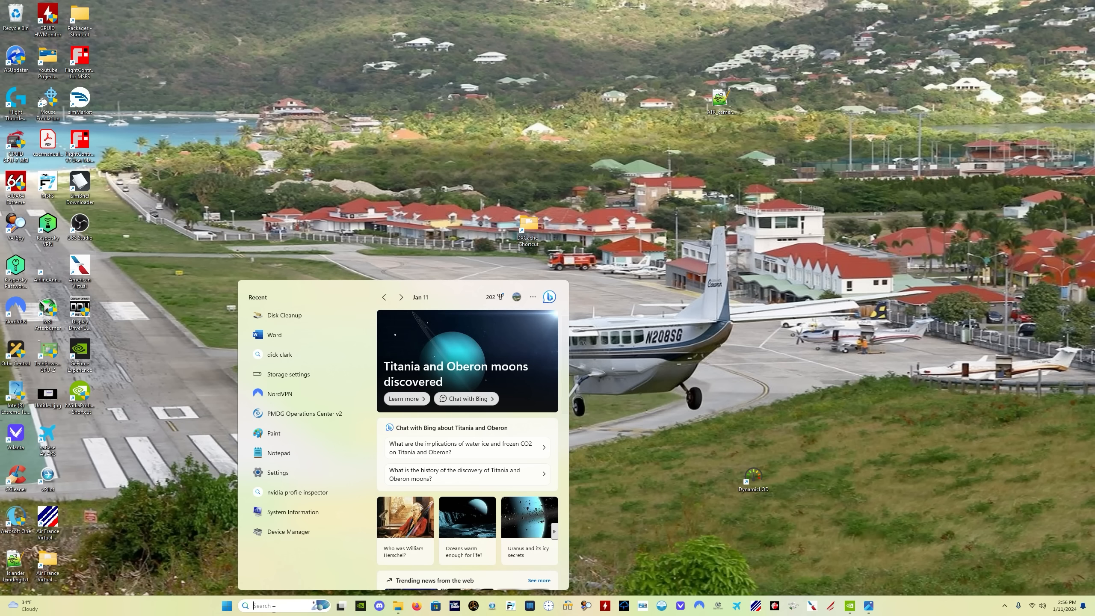
Search the Start menu for 'disk cleanup' and launch the app
text(disk cleanup)
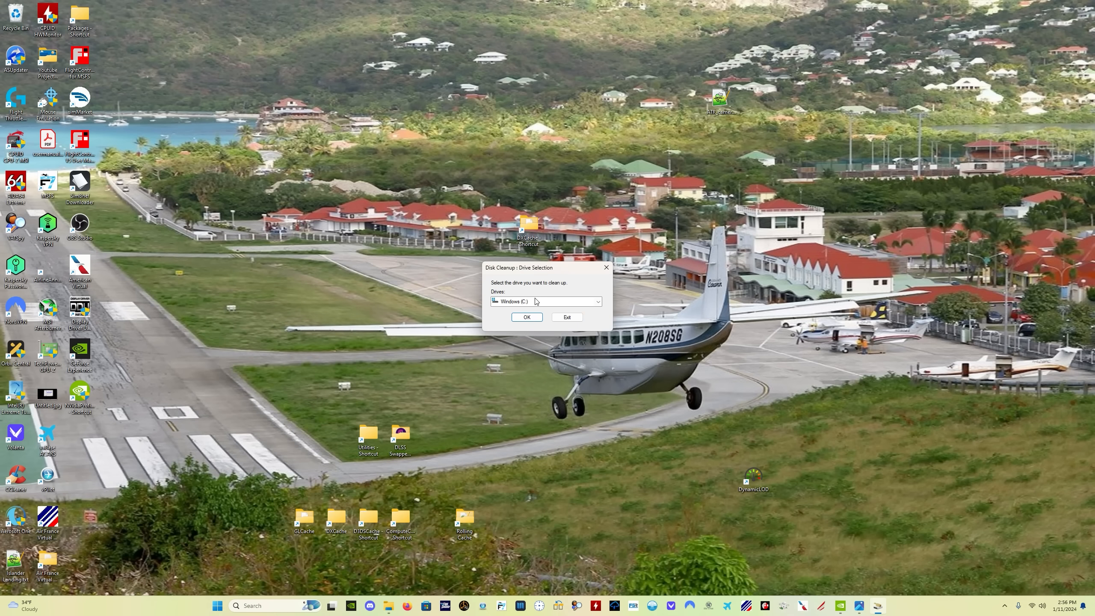
Clean Windows (C:), deleting the checked categories including DirectX Shader Cache, and confirm permanent deletion
click(526, 317)
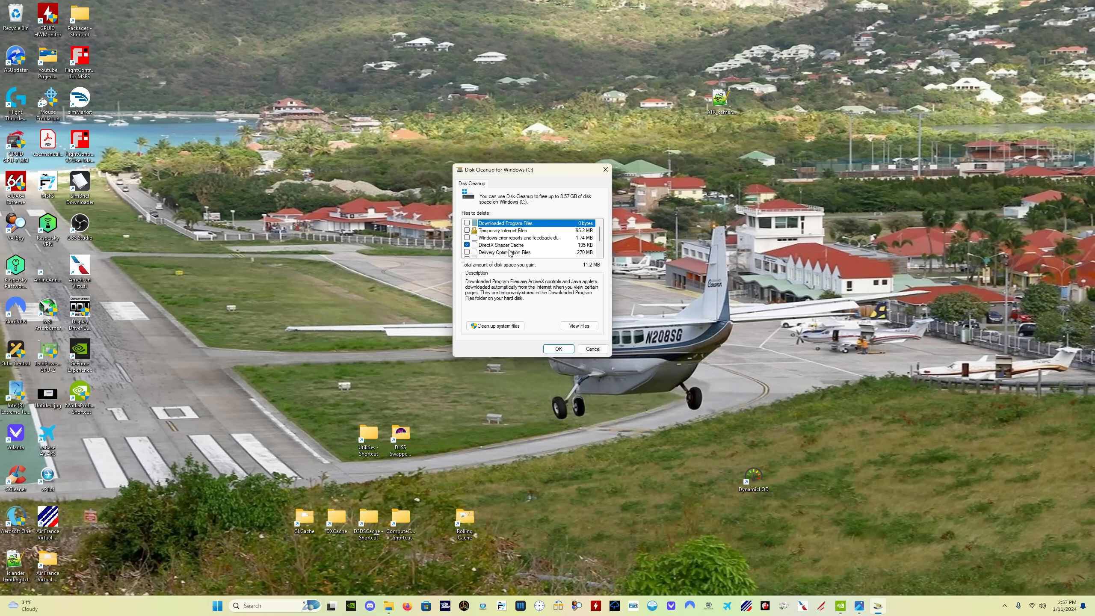
mouse_move(547, 213)
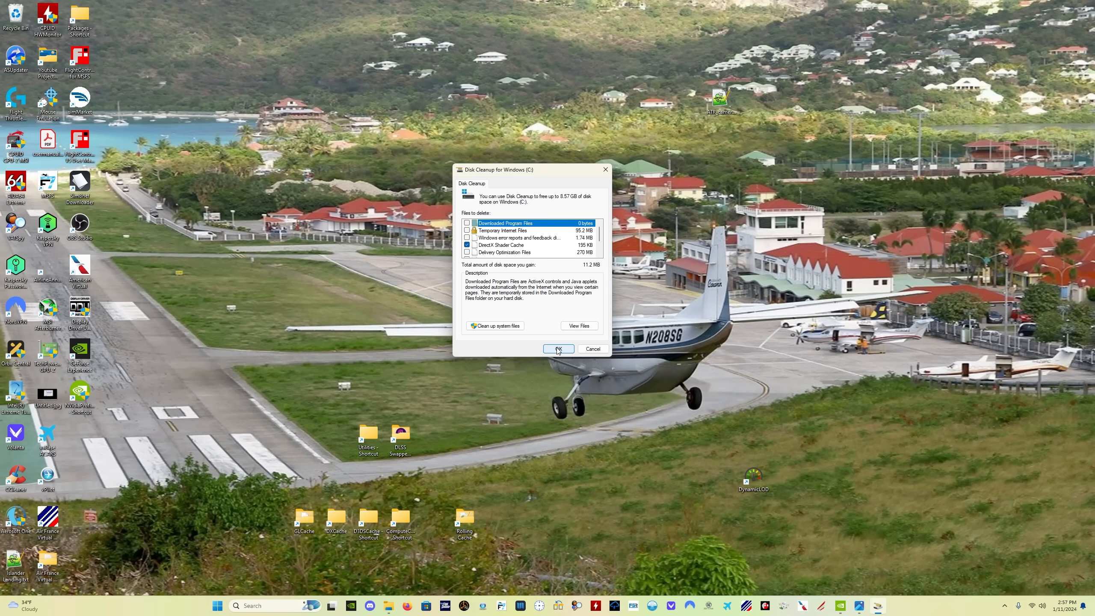
click(558, 349)
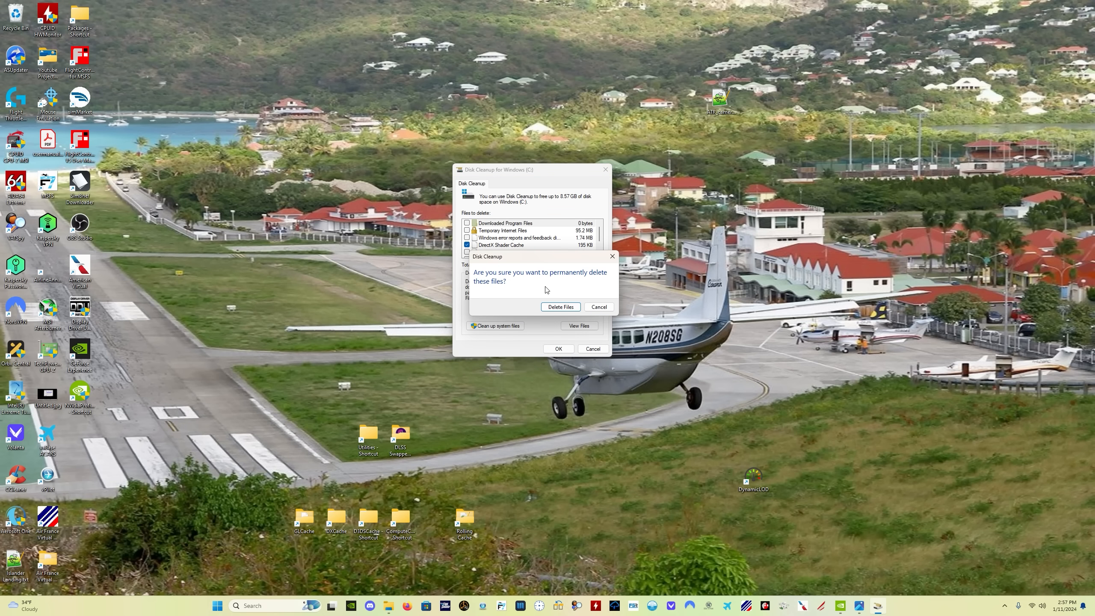
mouse_move(598, 283)
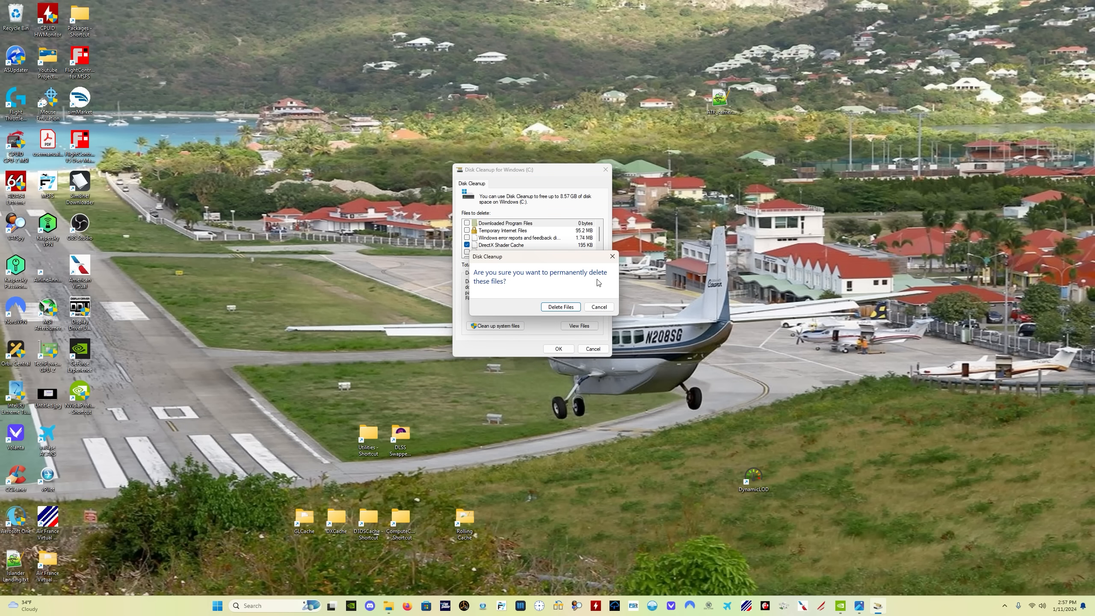
click(560, 306)
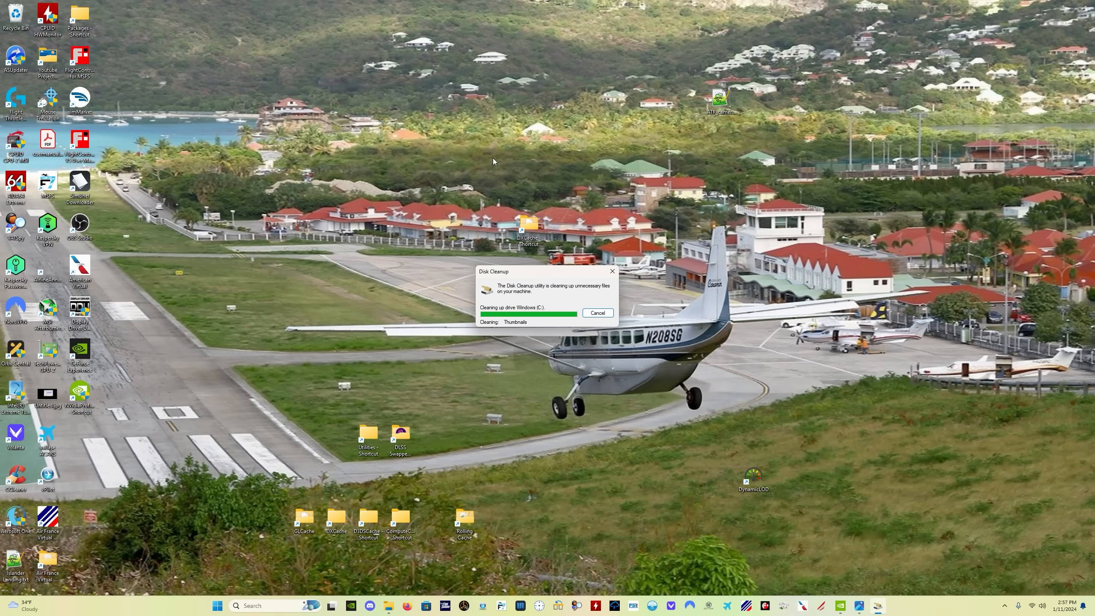
mouse_move(550, 356)
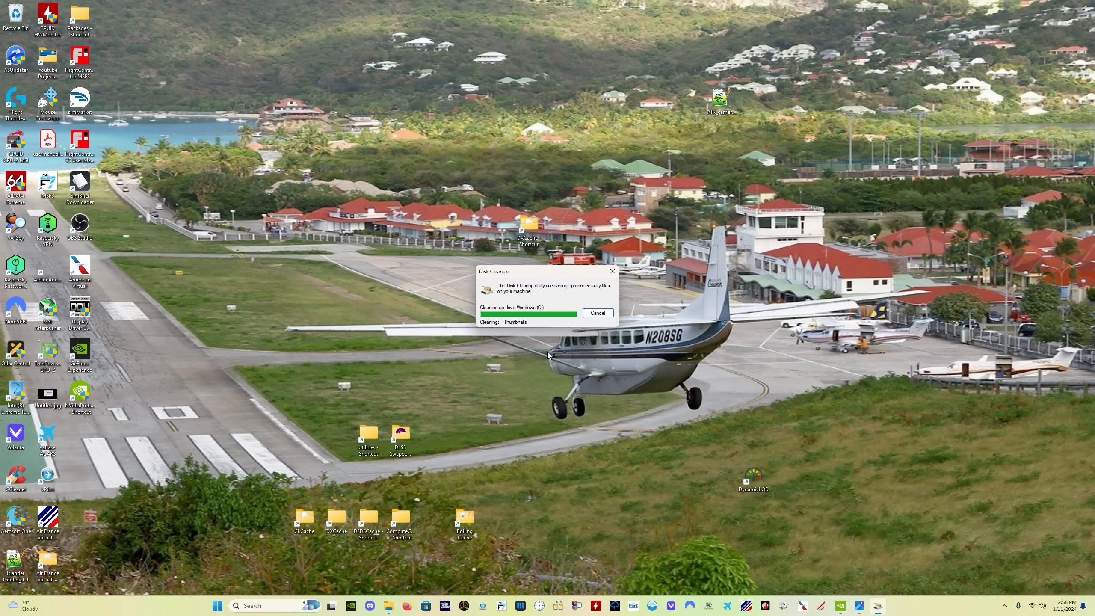
mouse_move(601, 472)
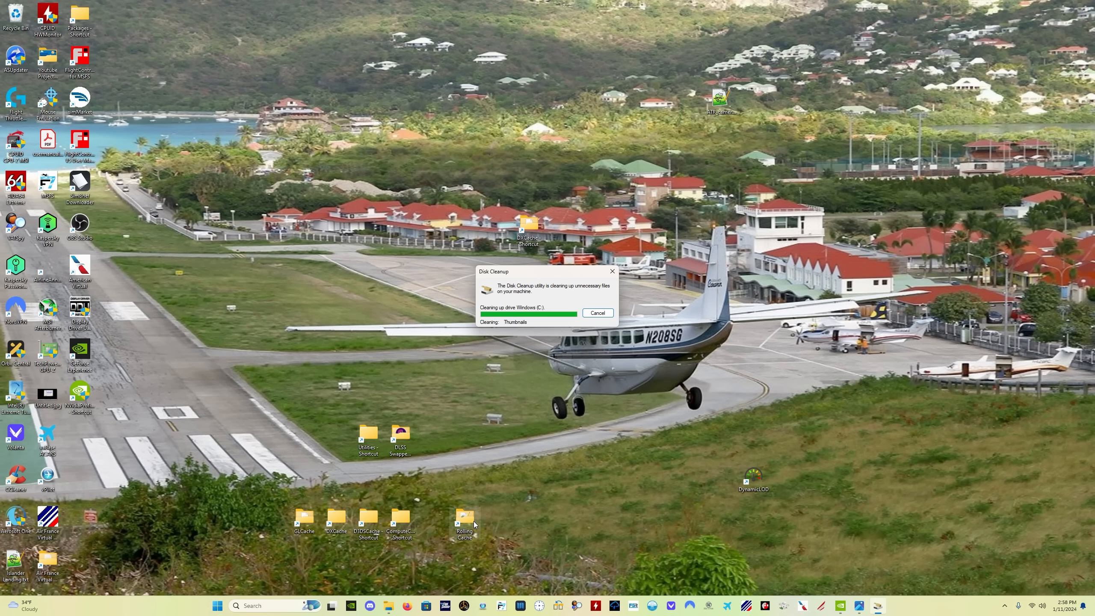
mouse_move(533, 407)
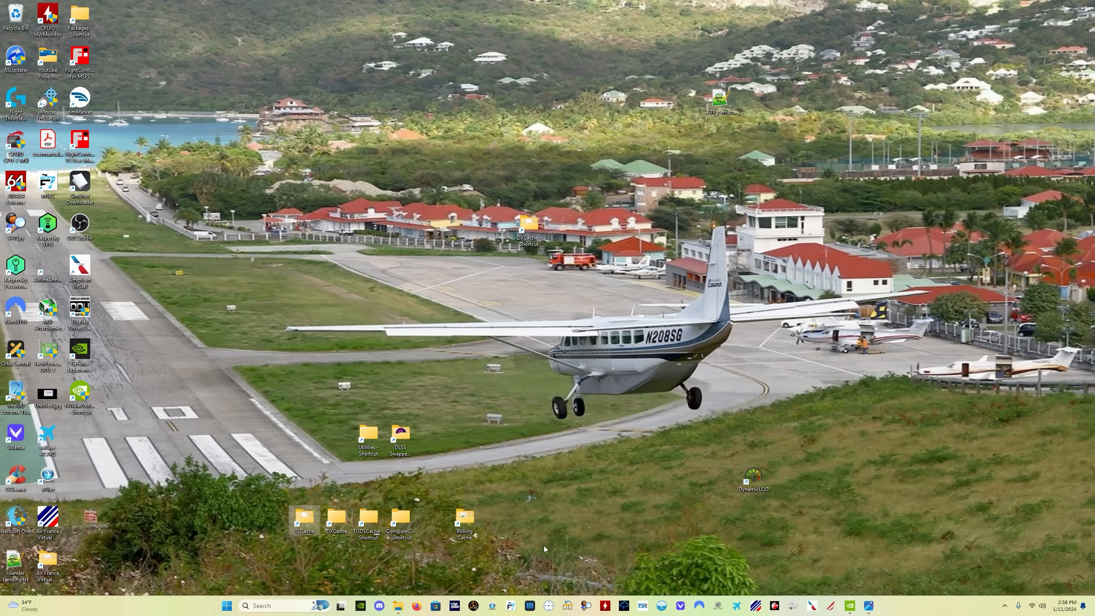
mouse_move(464, 520)
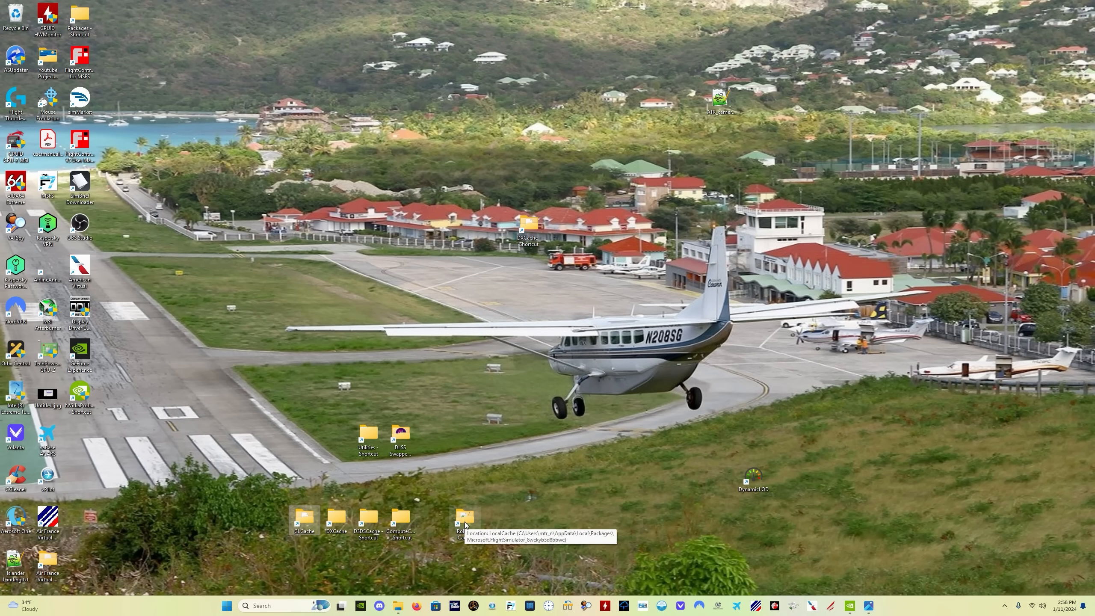
mouse_move(633, 422)
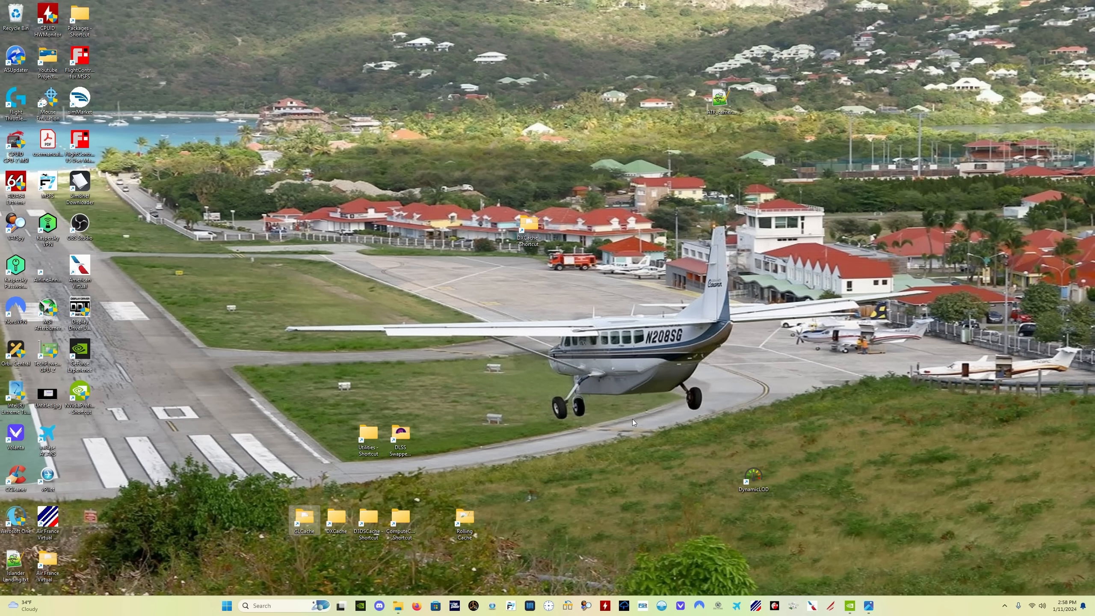
mouse_move(510, 530)
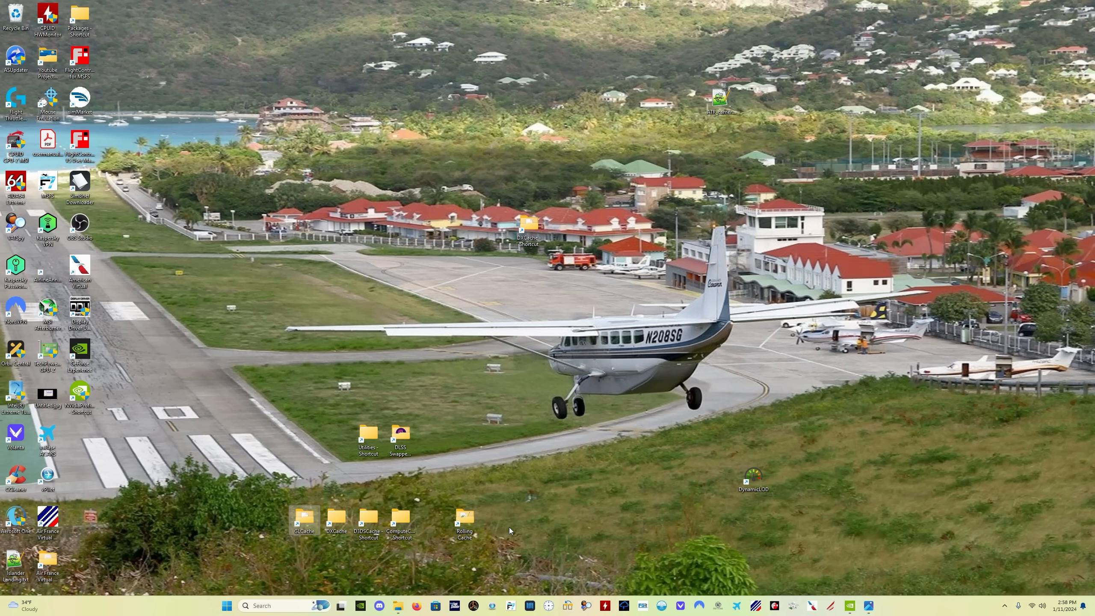
mouse_move(465, 520)
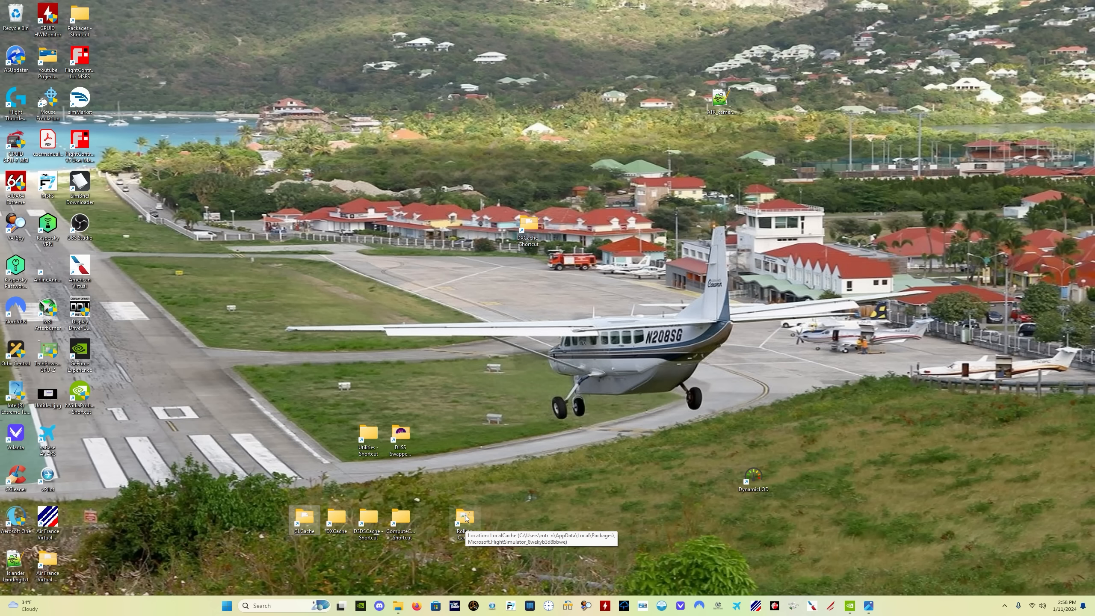
Open LocalCache from the Rolling Cache desktop shortcut, then go back to AppData via the address bar
double_click(464, 521)
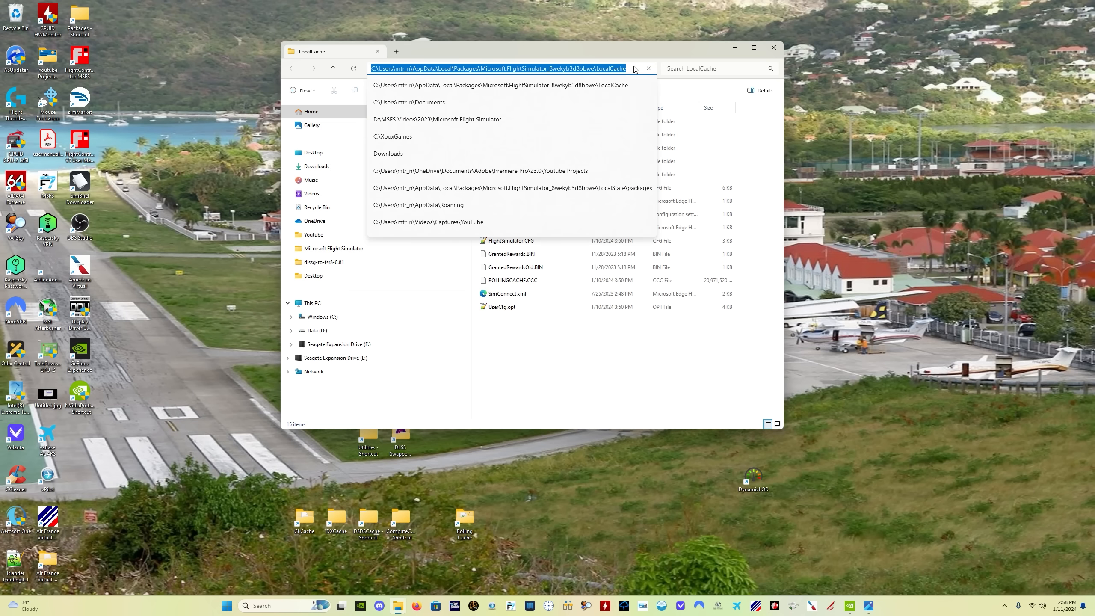
mouse_move(649, 454)
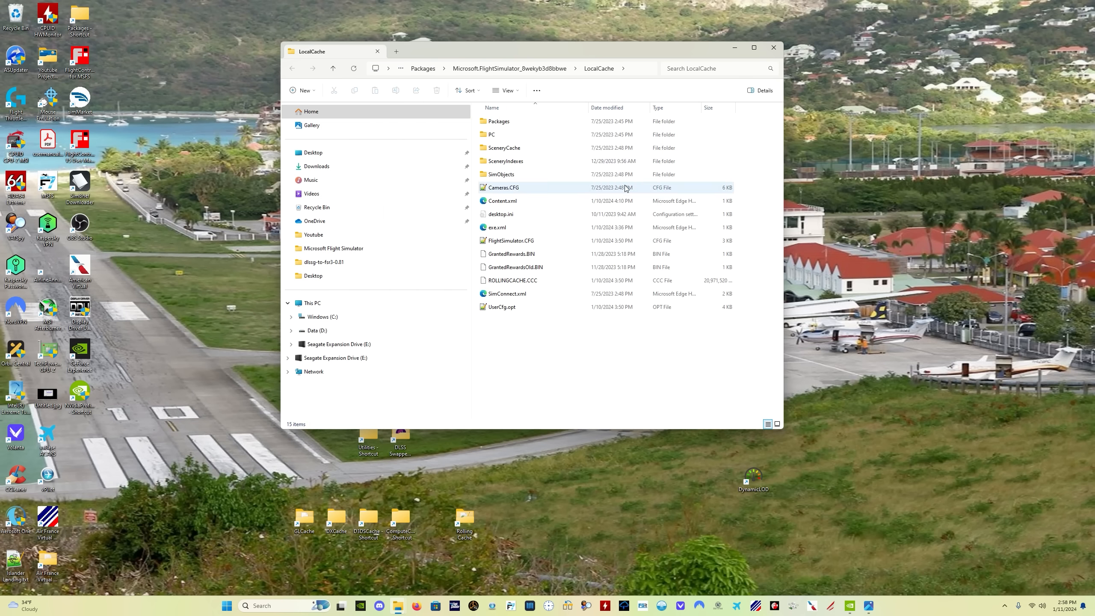
click(332, 68)
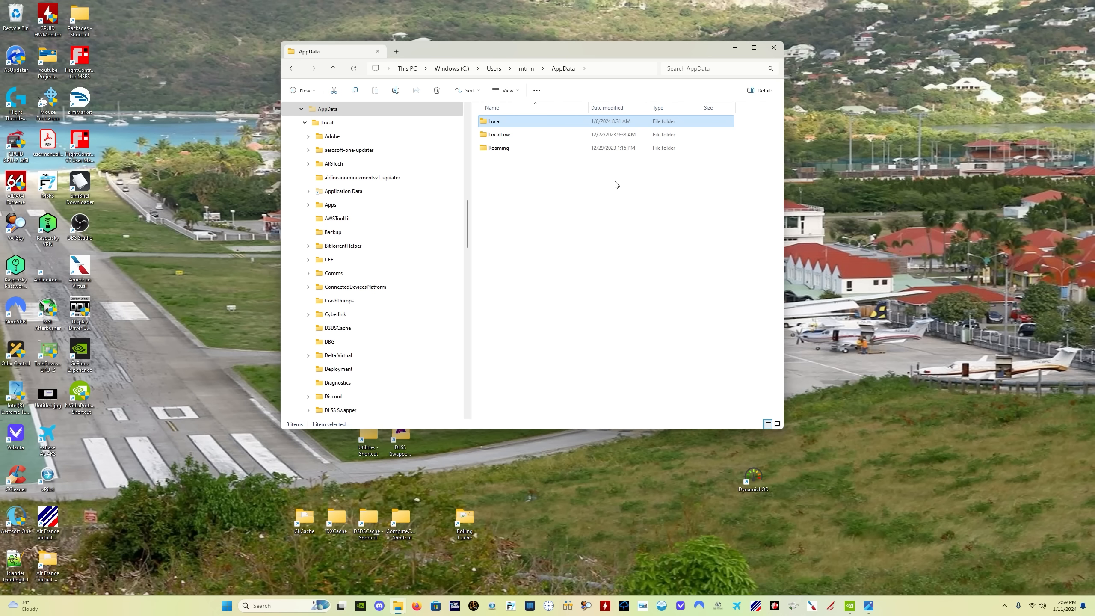
click(706, 69)
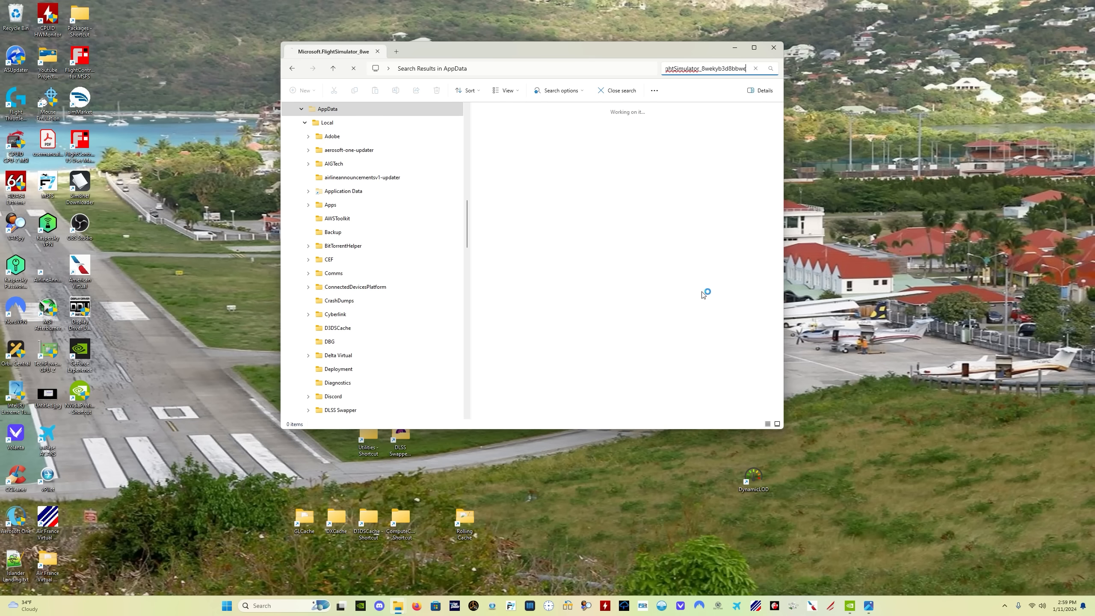
click(754, 46)
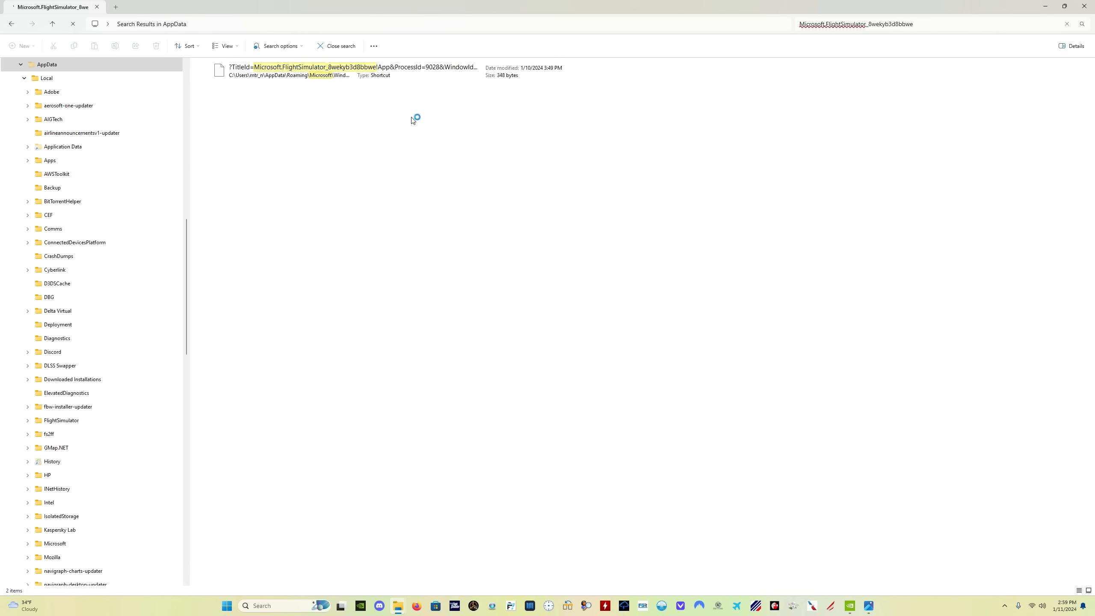
click(349, 70)
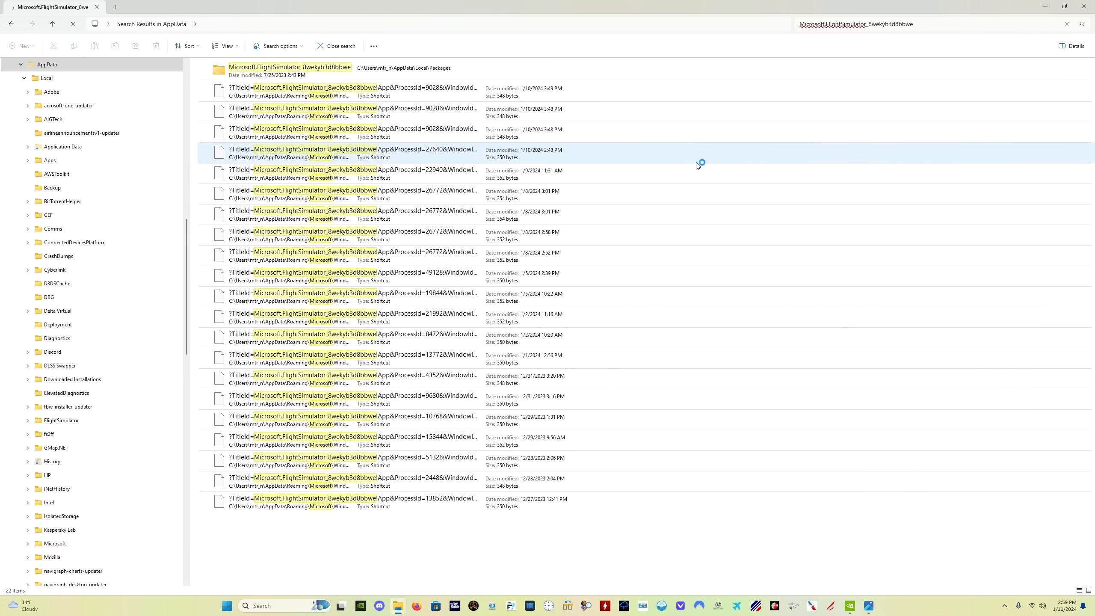
click(803, 235)
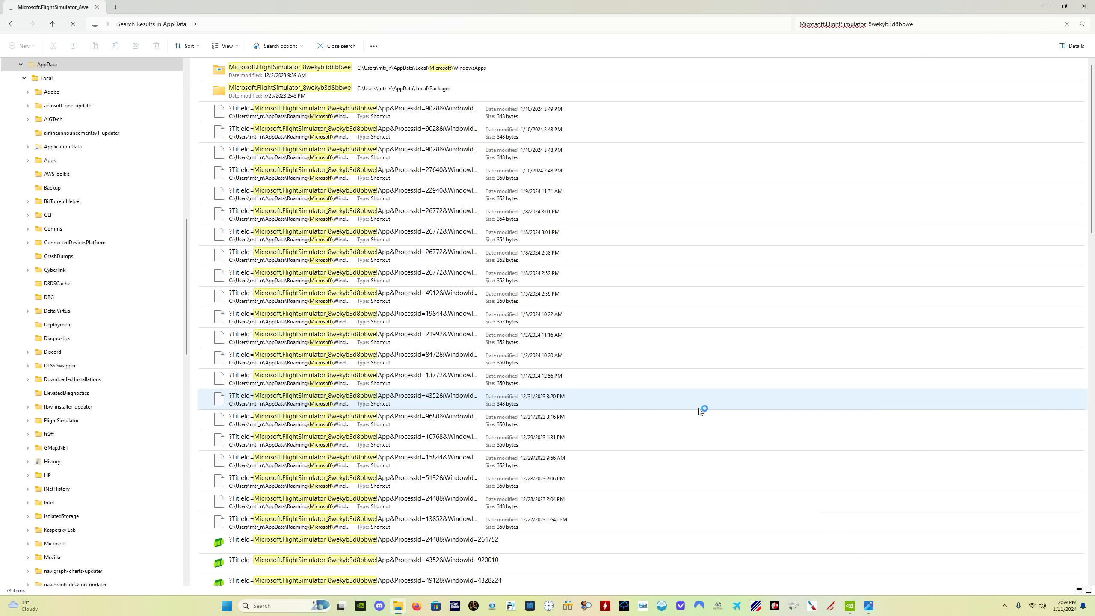
scroll(down, 3)
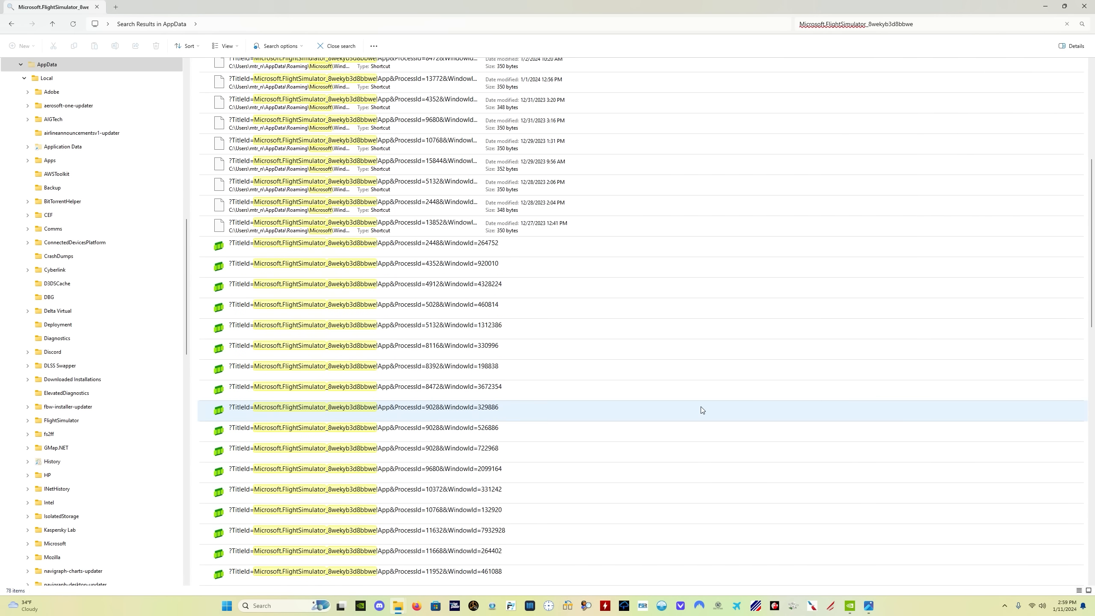
scroll(down, 3)
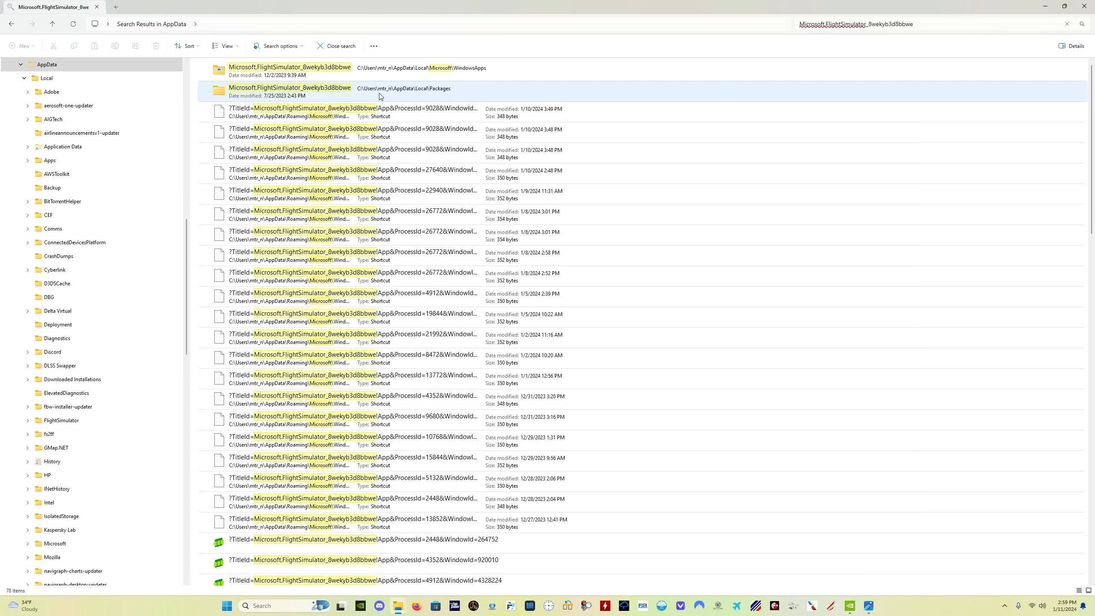
mouse_move(412, 96)
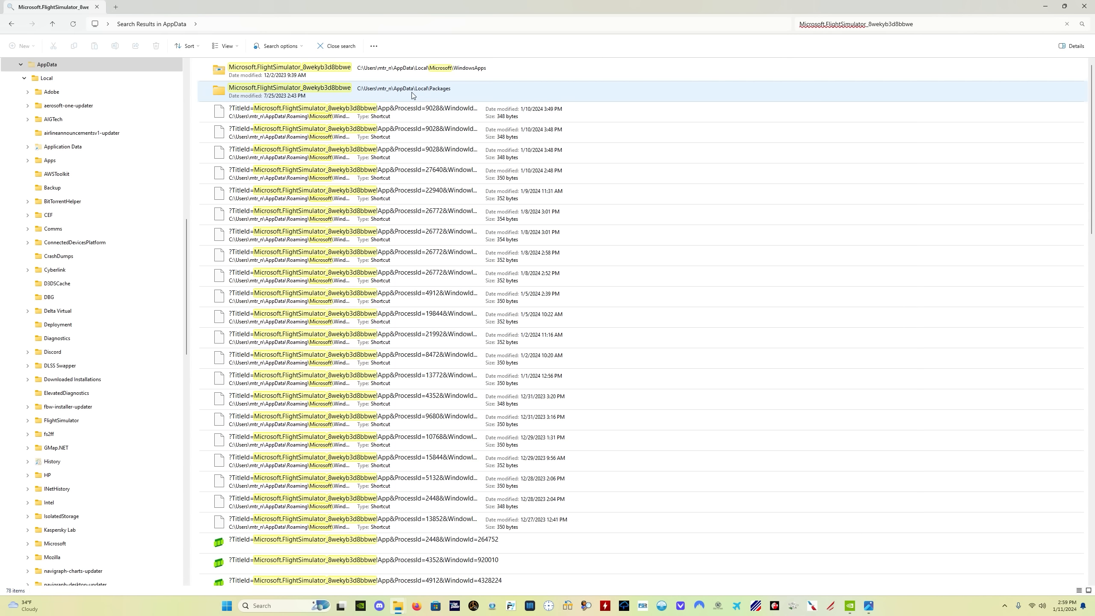
mouse_move(442, 95)
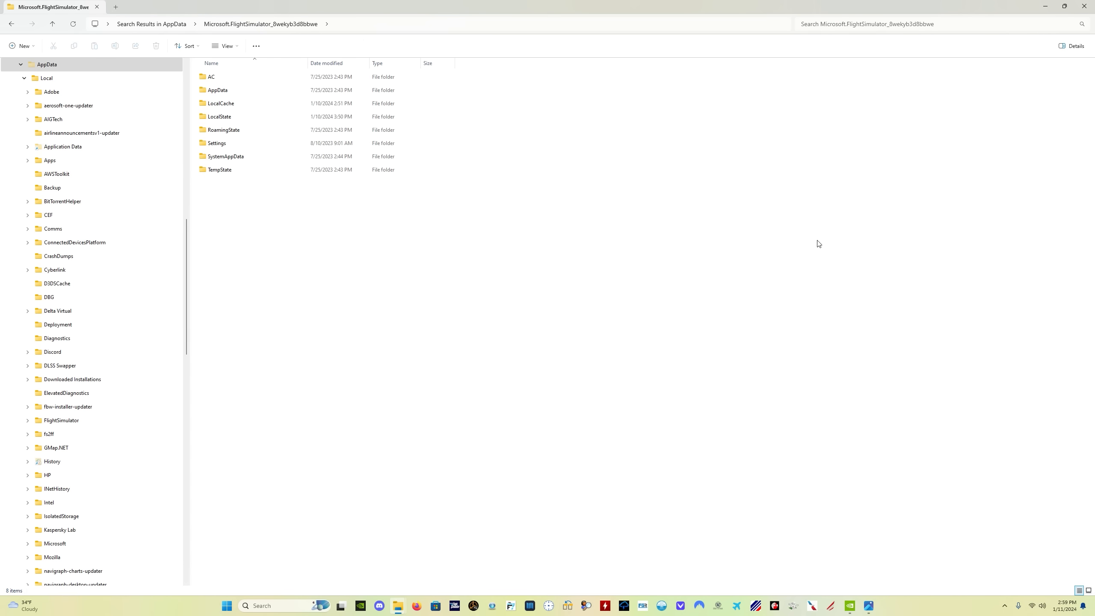
mouse_move(673, 250)
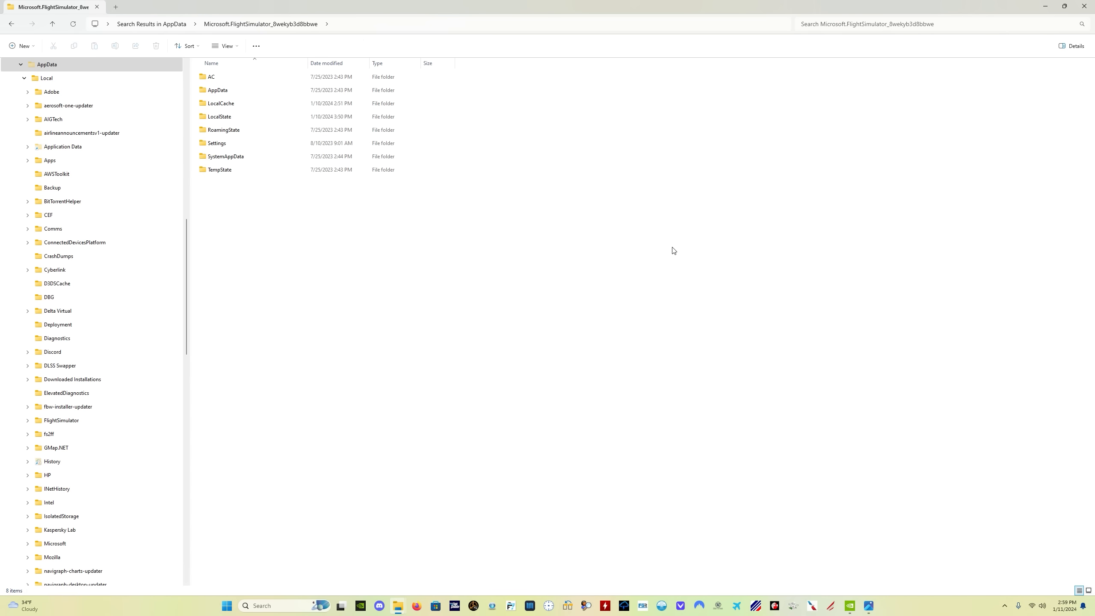
mouse_move(223, 115)
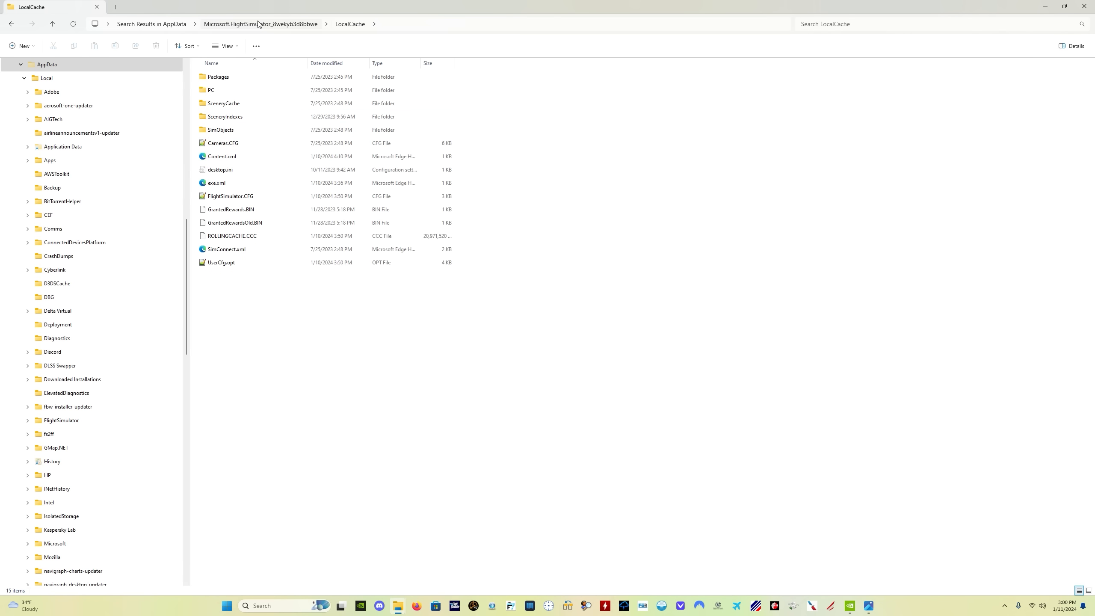
Select and delete ROLLINGCACHE.CCC from the Flight Simulator package's LocalCache folder
click(232, 235)
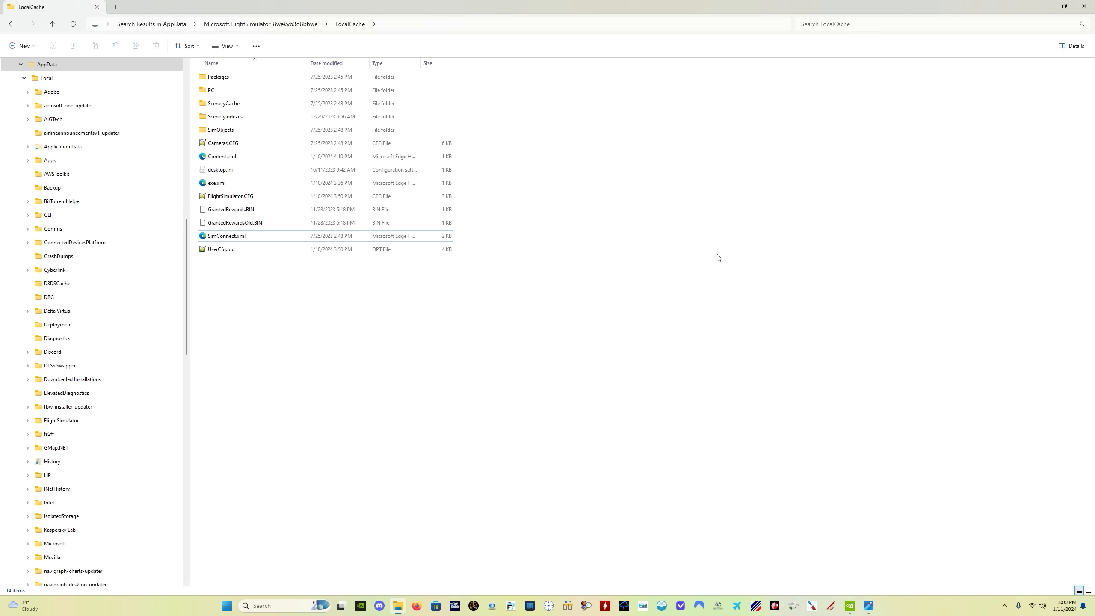
mouse_move(856, 303)
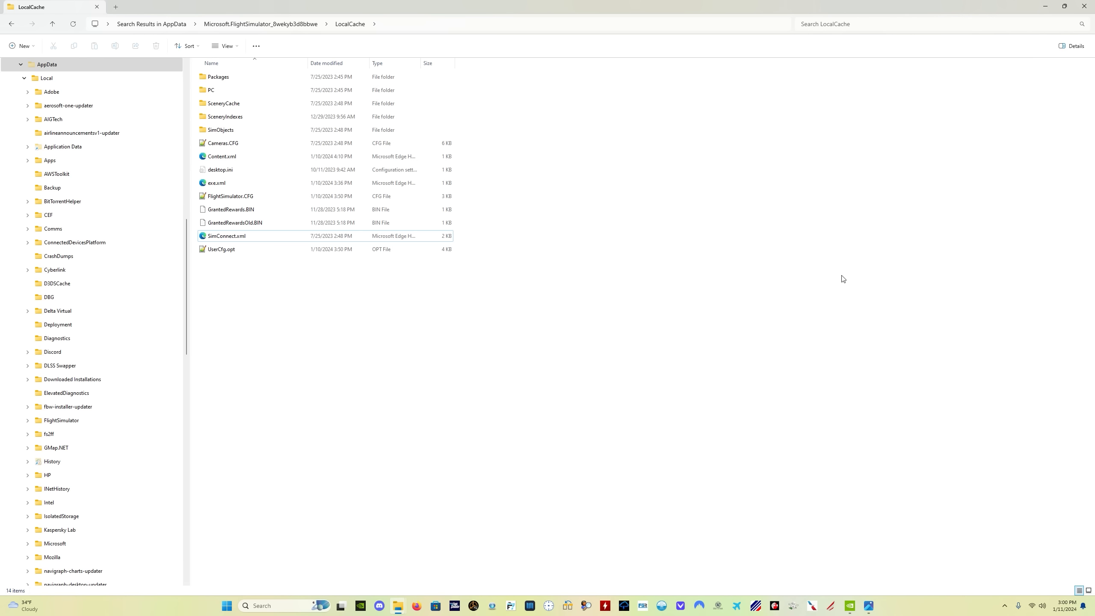
mouse_move(830, 273)
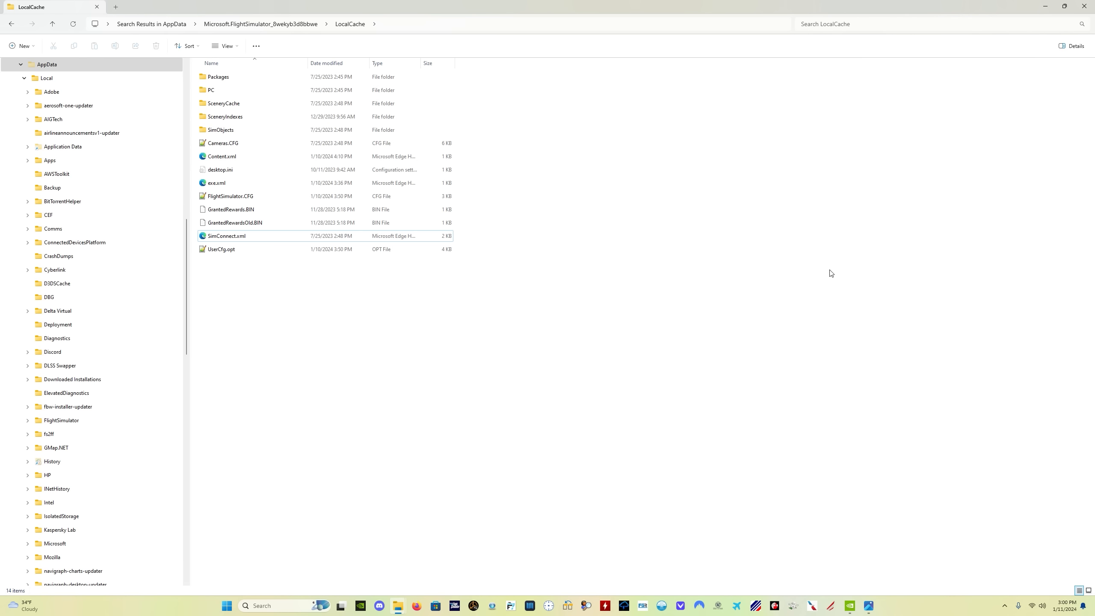
mouse_move(830, 272)
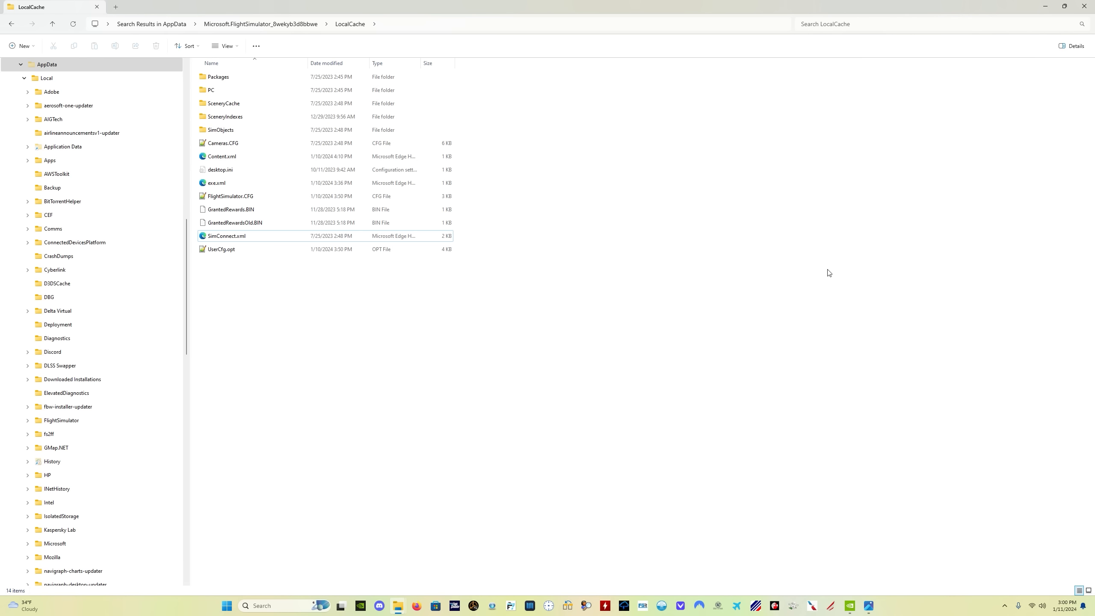
mouse_move(799, 277)
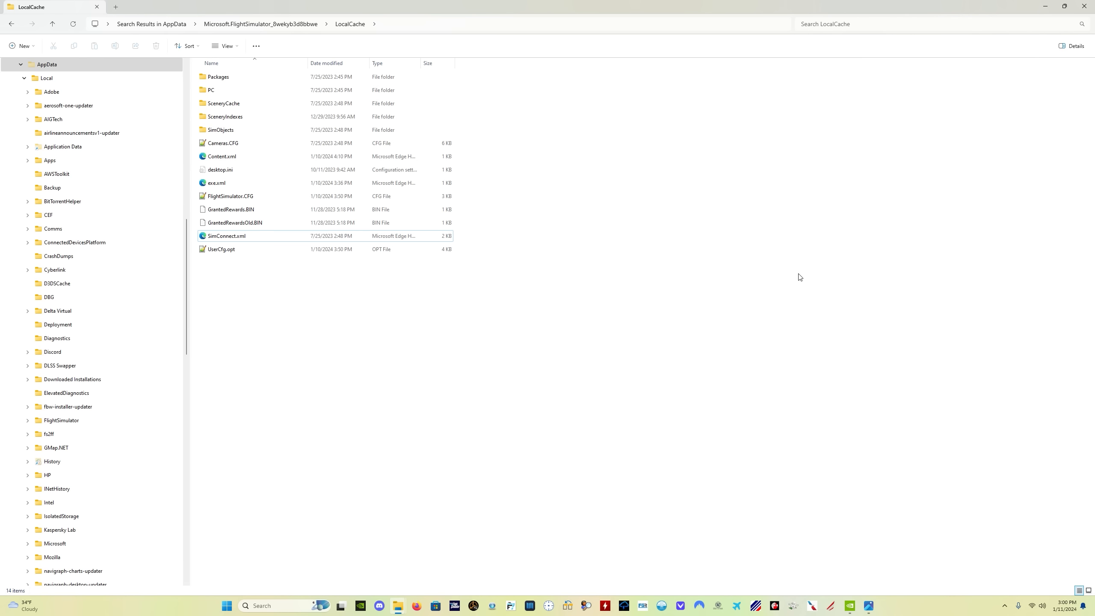
mouse_move(771, 317)
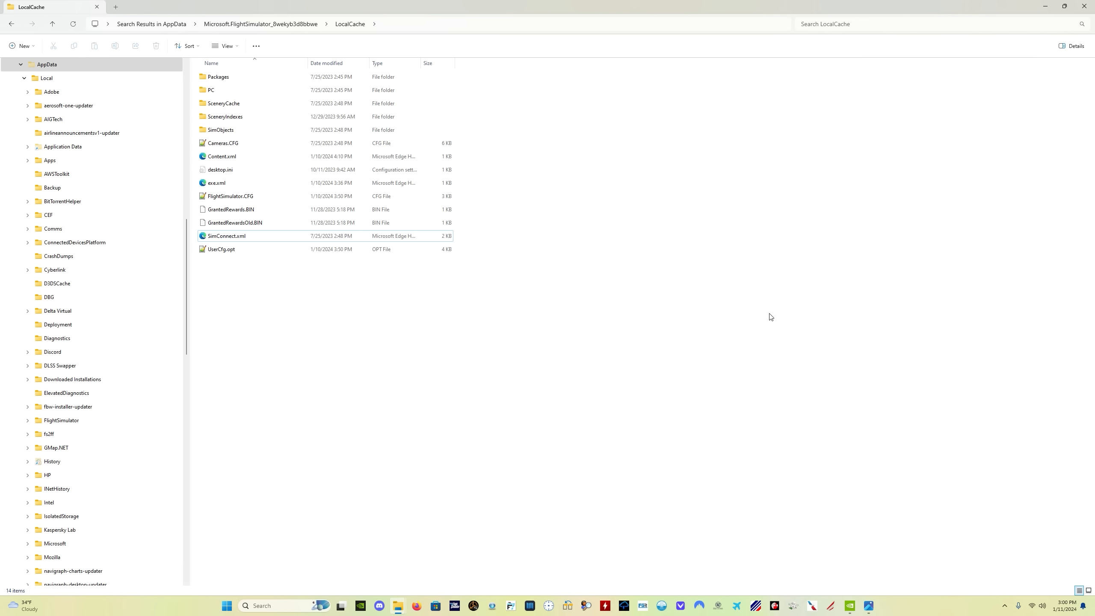
mouse_move(849, 286)
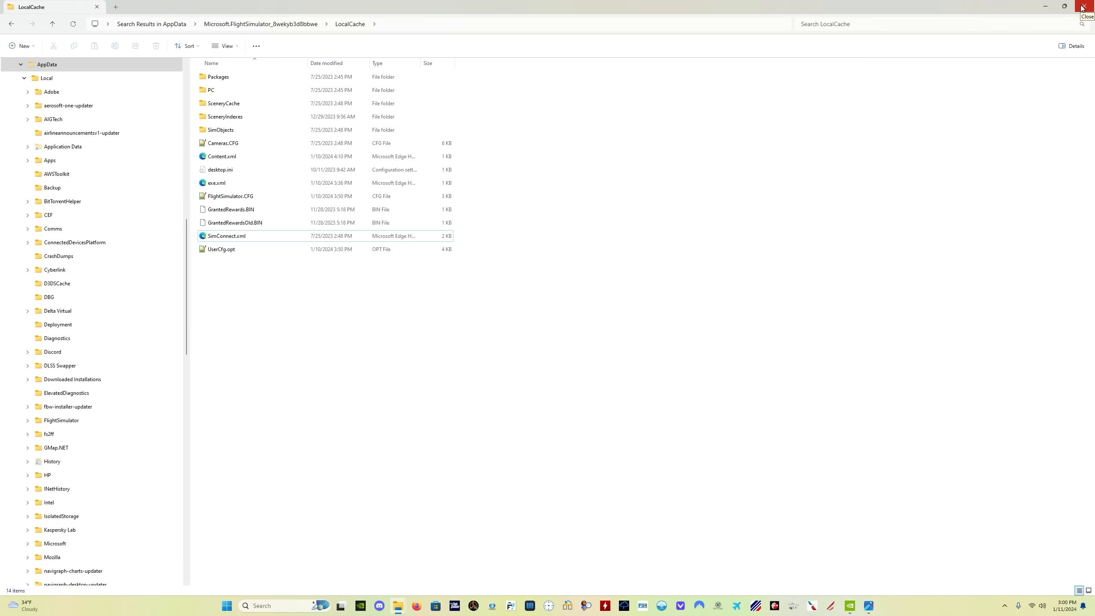
Close File Explorer and open the desktop's right-click menu
click(1082, 6)
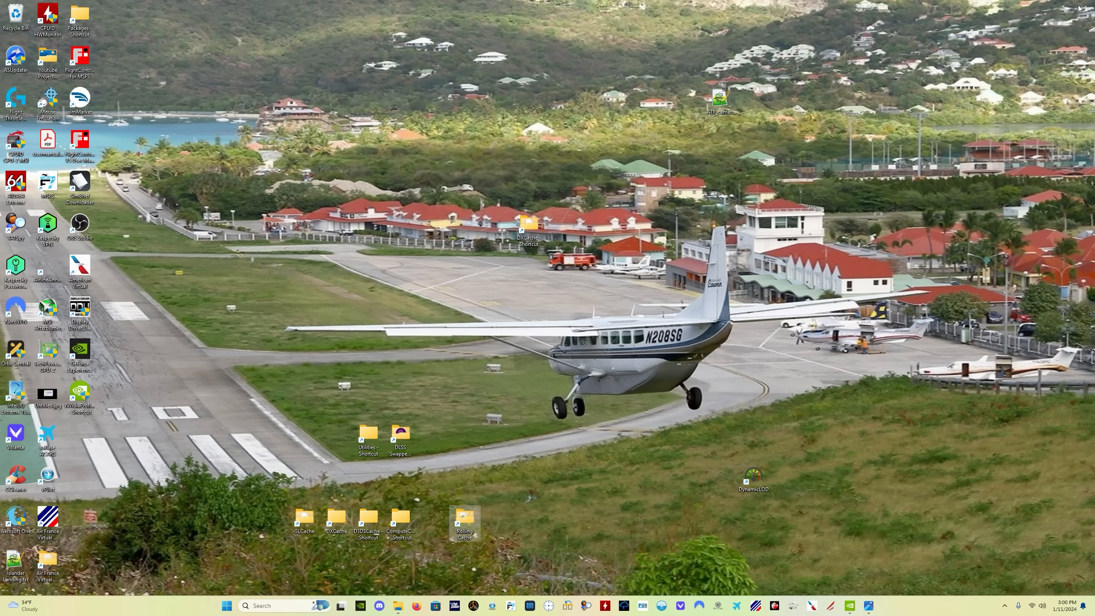
mouse_move(328, 429)
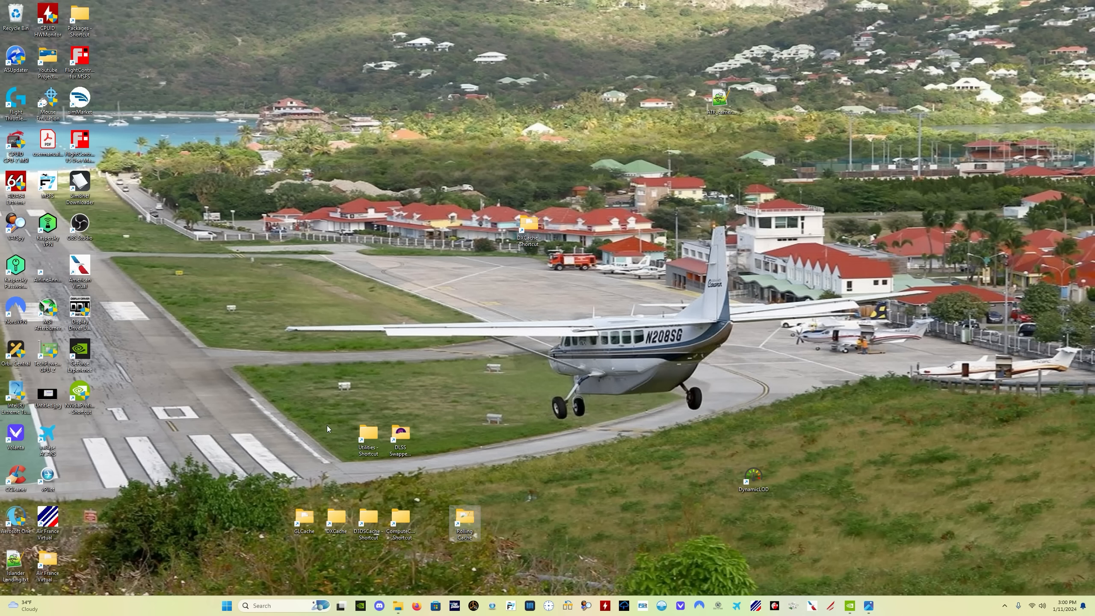
mouse_move(409, 354)
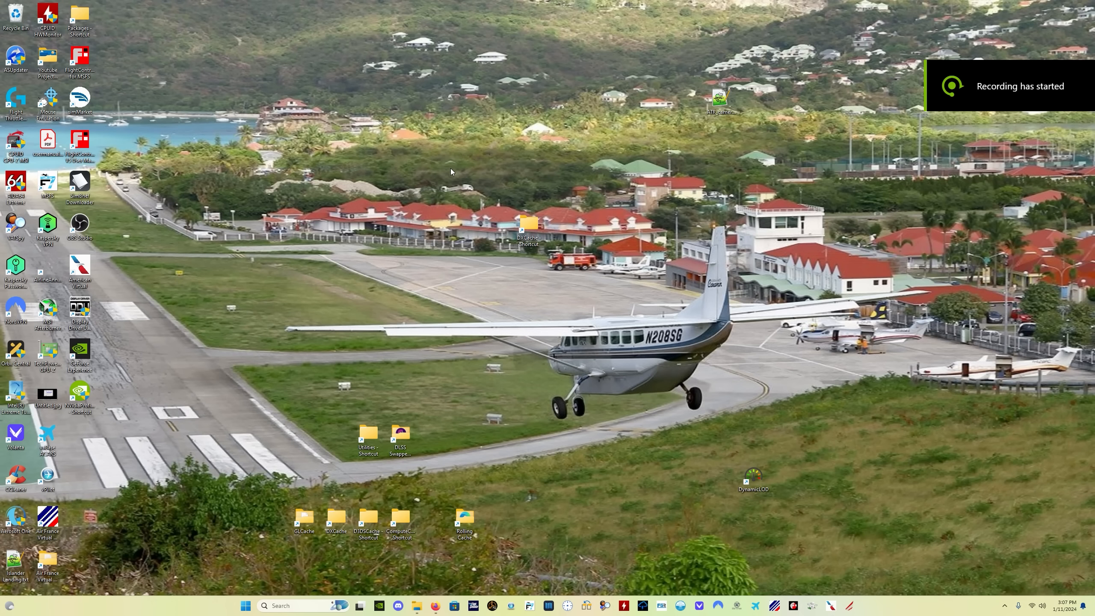
mouse_move(447, 291)
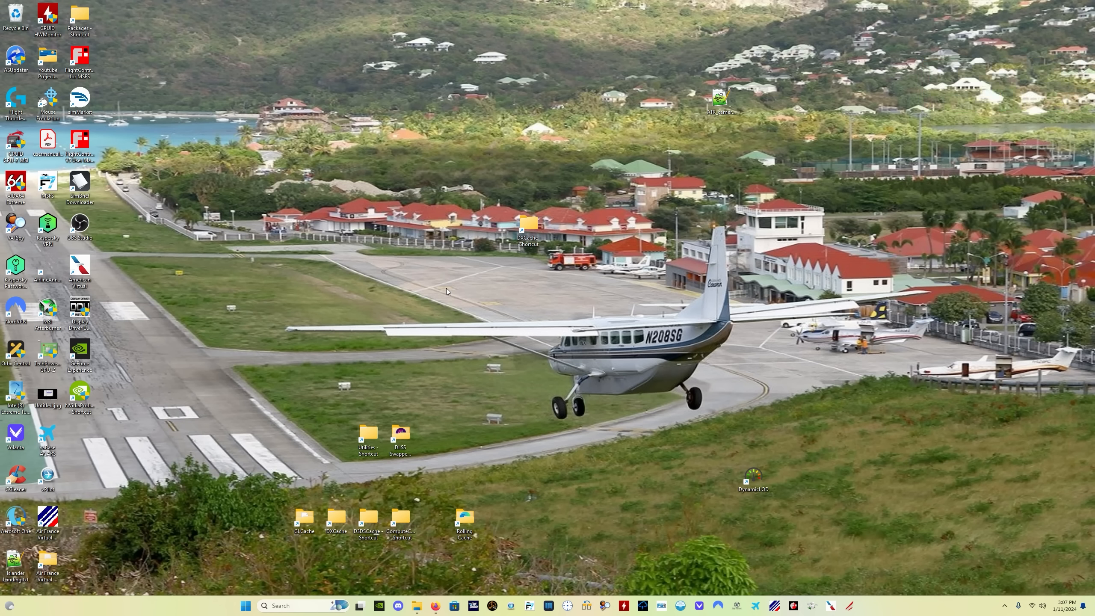
right_click(451, 292)
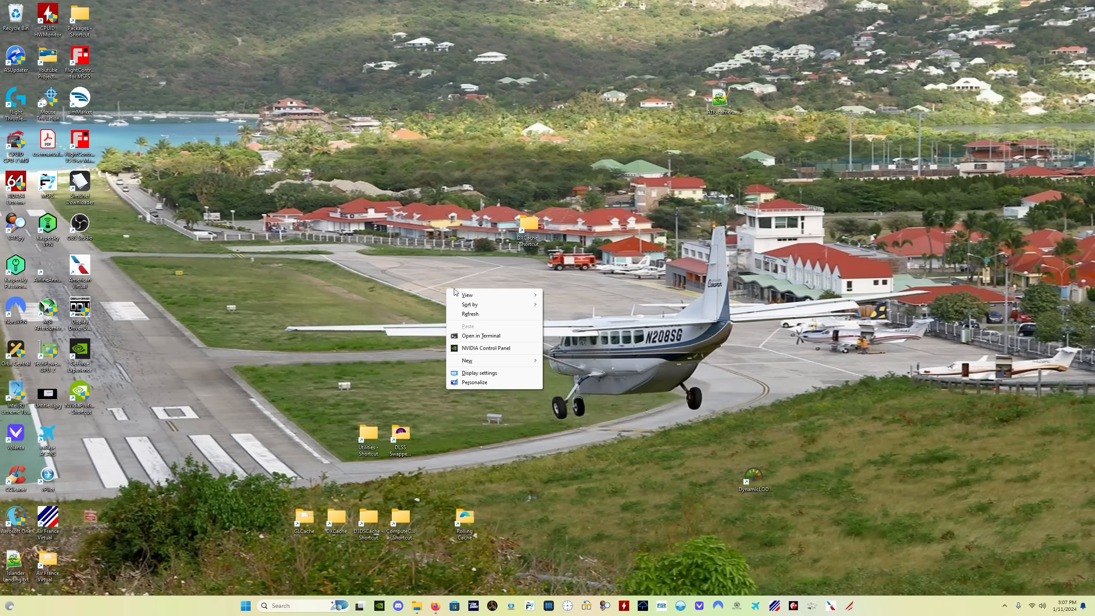
Launch NVIDIA Control Panel and set Shader Cache Size to Unlimited in Manage 3D Settings
click(494, 351)
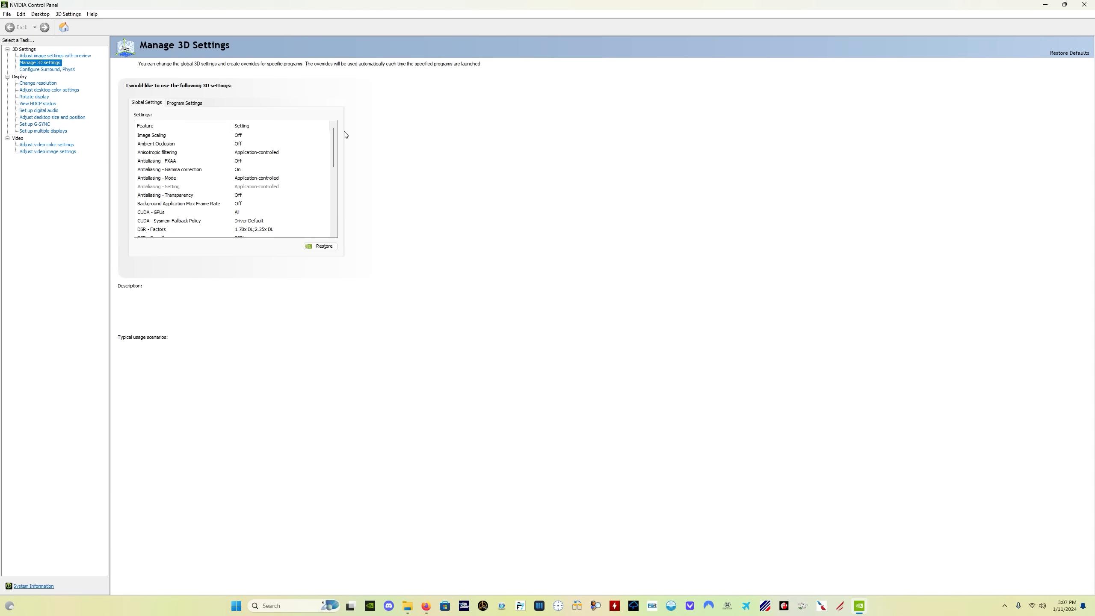
scroll(down, 3)
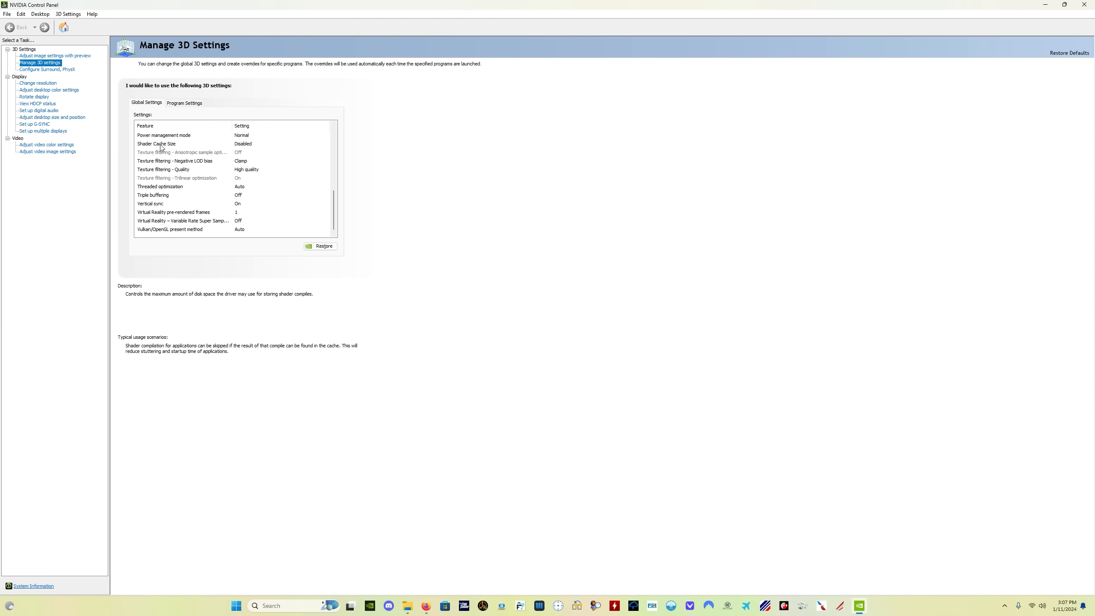
click(156, 144)
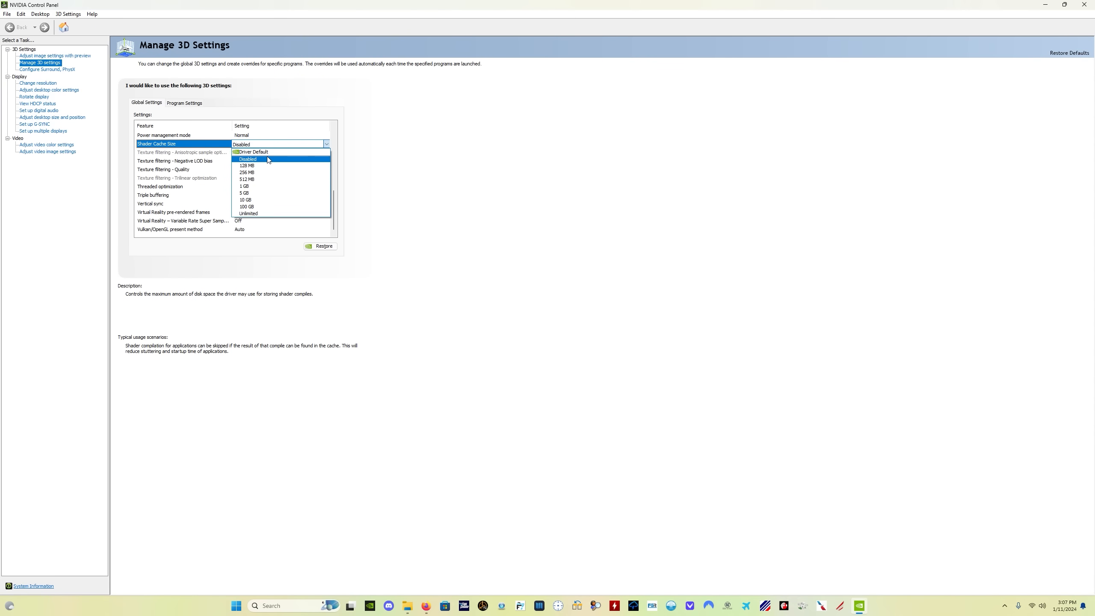
mouse_move(259, 214)
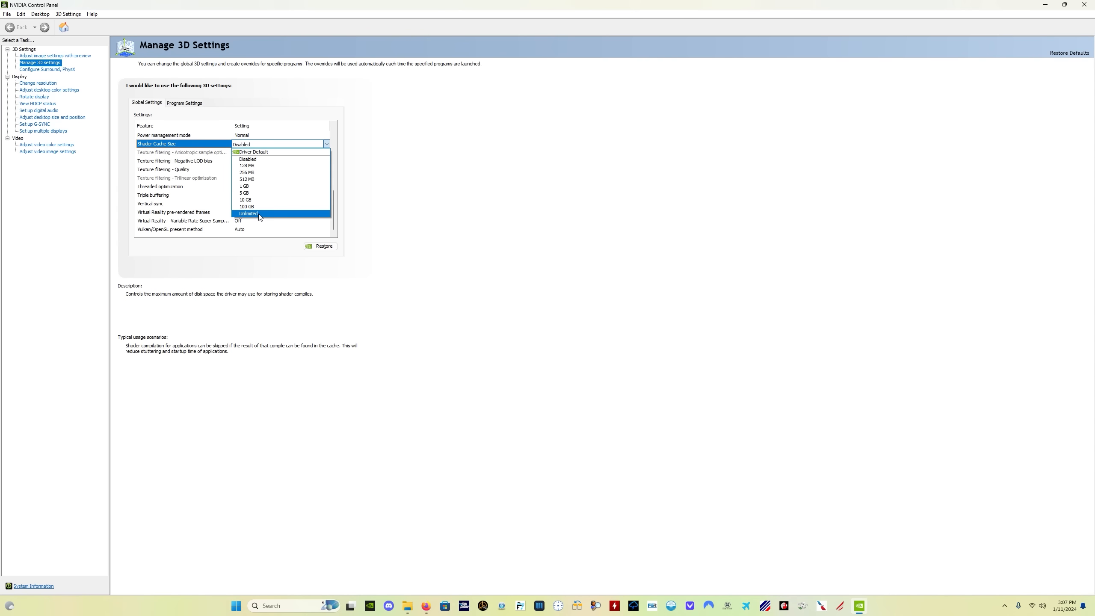
click(248, 214)
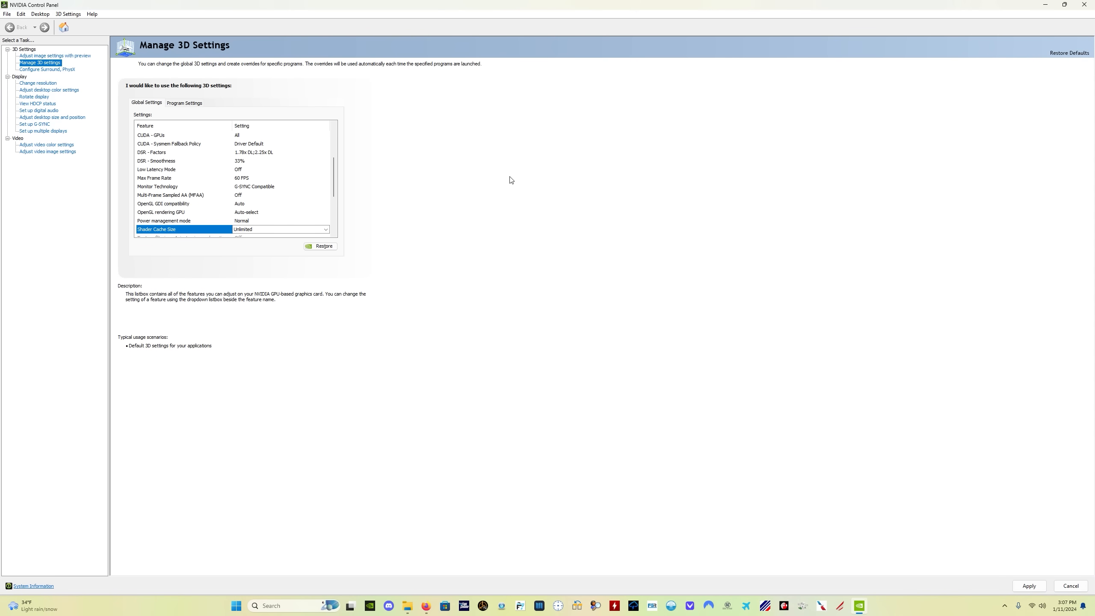
mouse_move(509, 180)
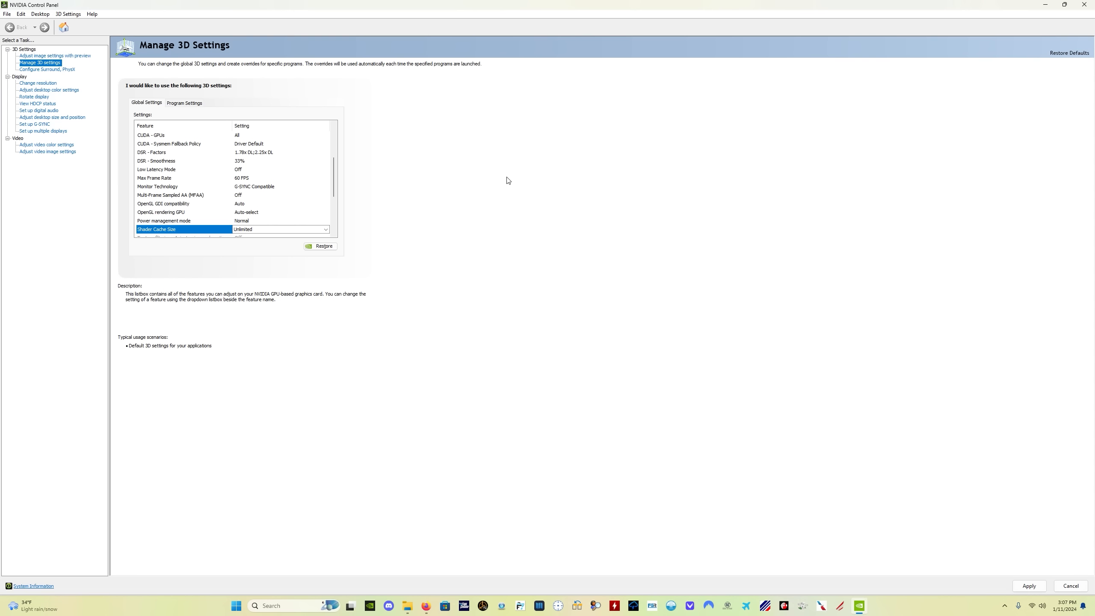
mouse_move(505, 233)
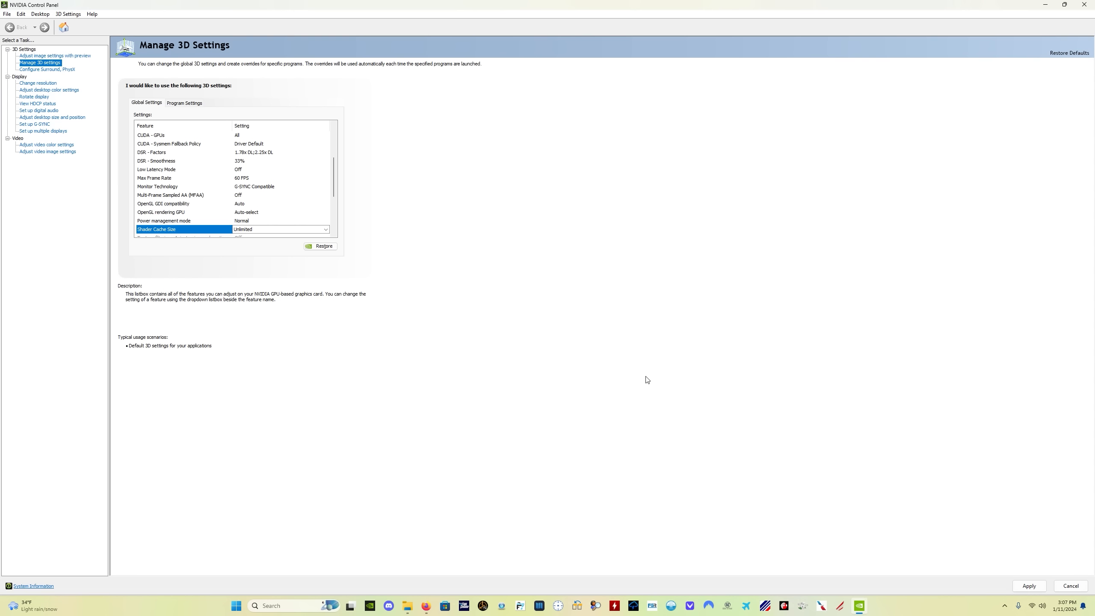
mouse_move(858, 286)
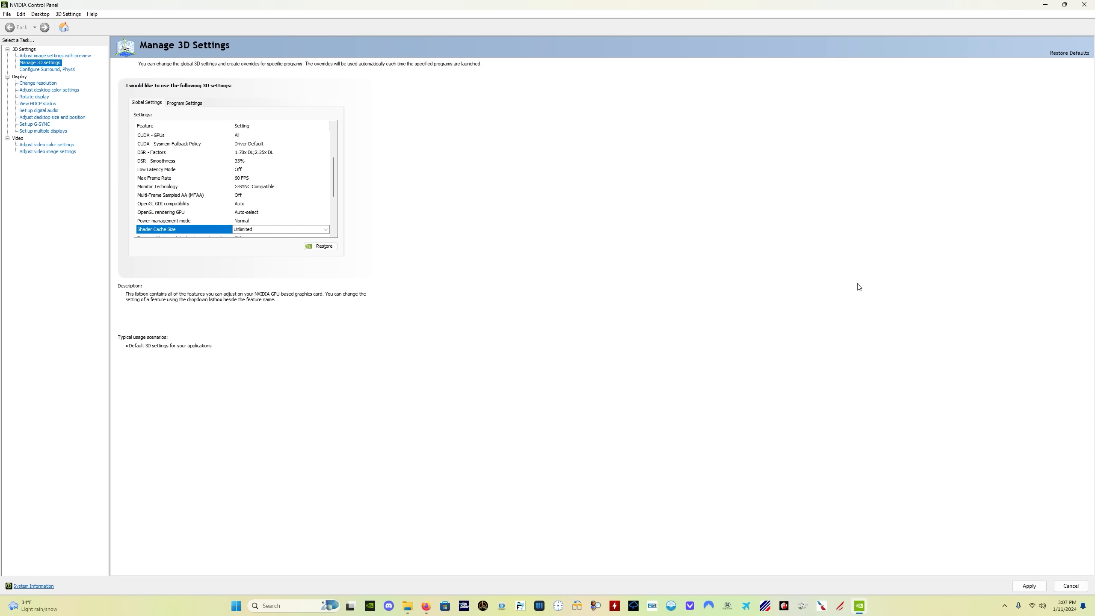
mouse_move(838, 417)
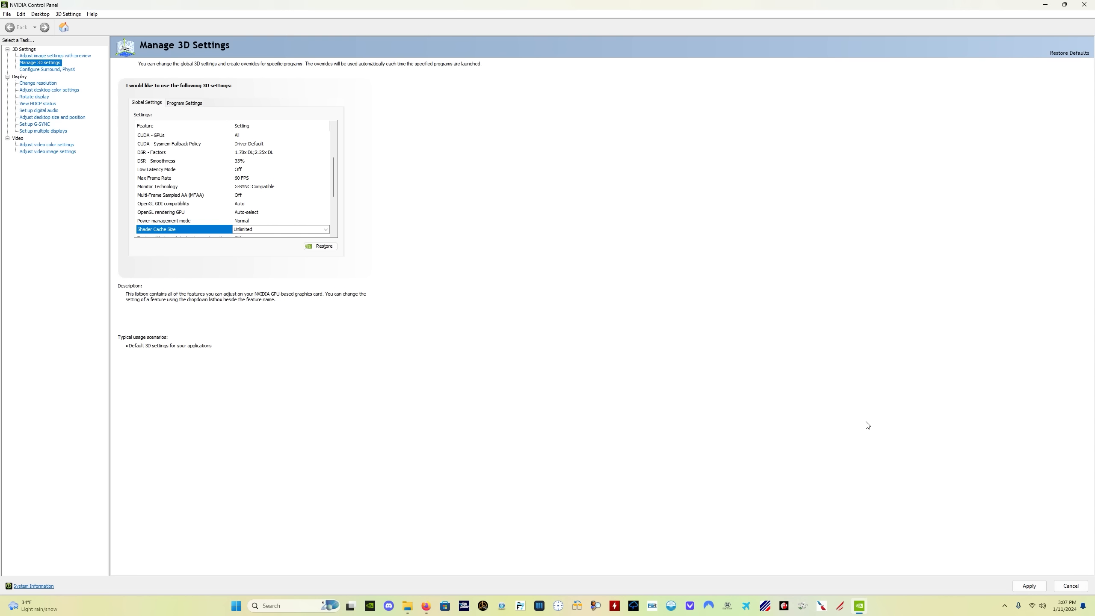
mouse_move(864, 445)
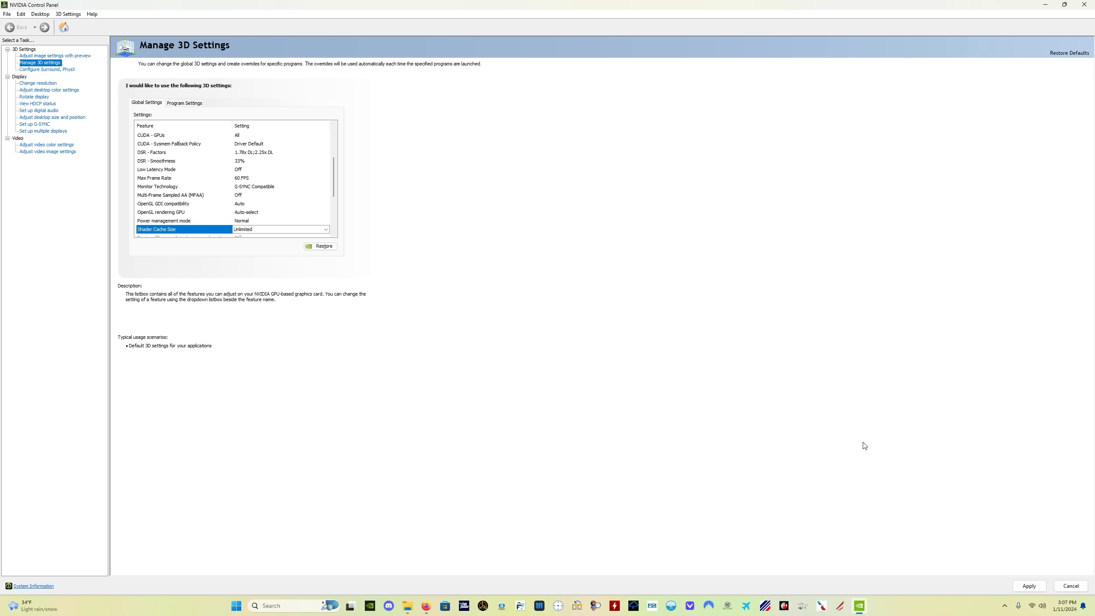
mouse_move(635, 480)
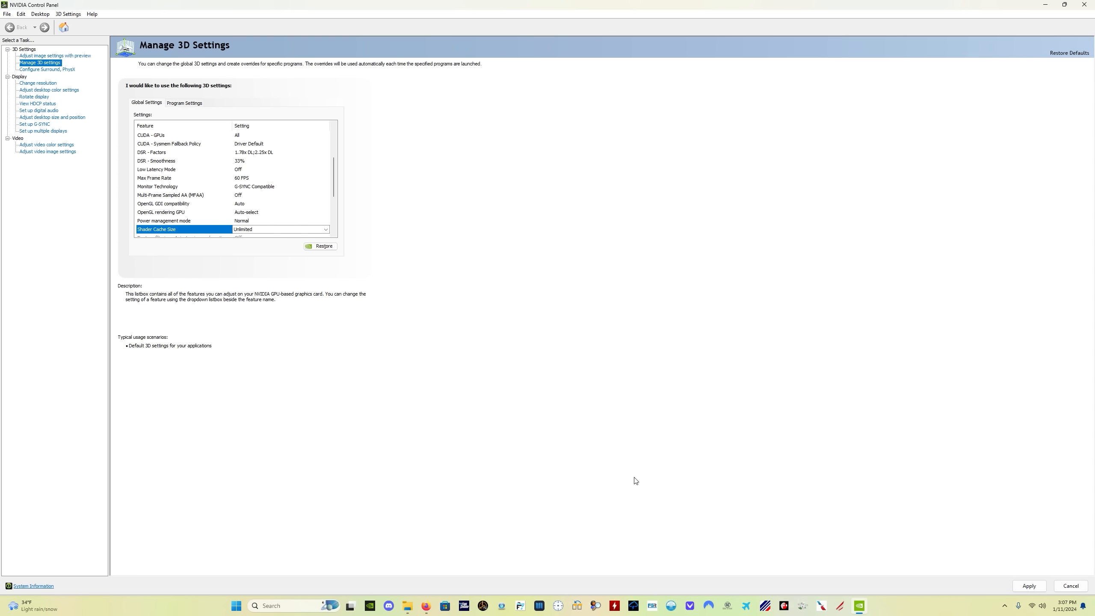
mouse_move(1003, 527)
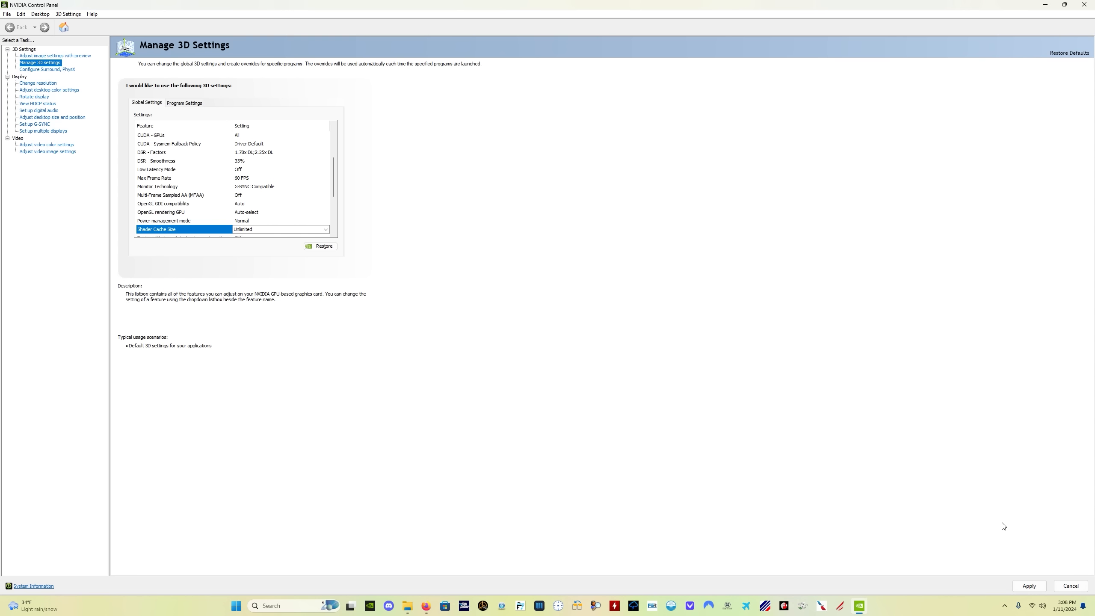
mouse_move(999, 508)
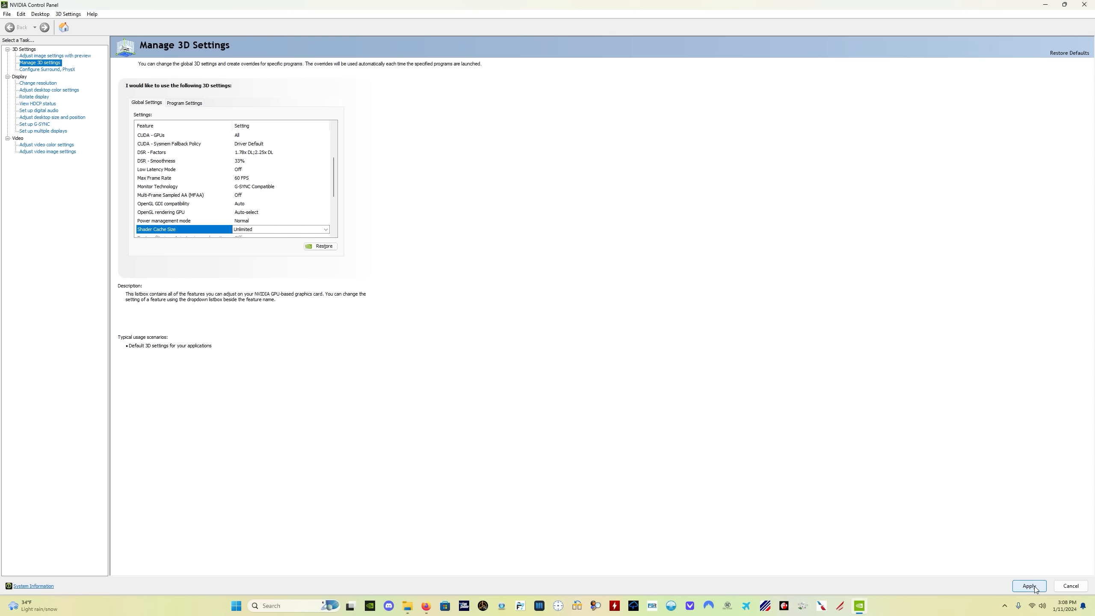
mouse_move(1020, 585)
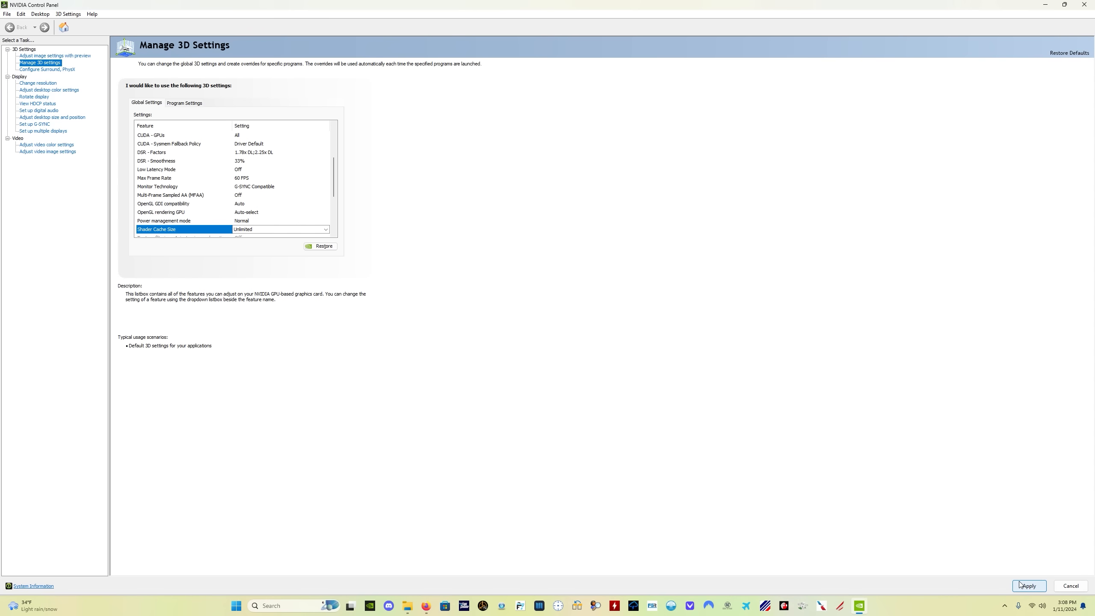